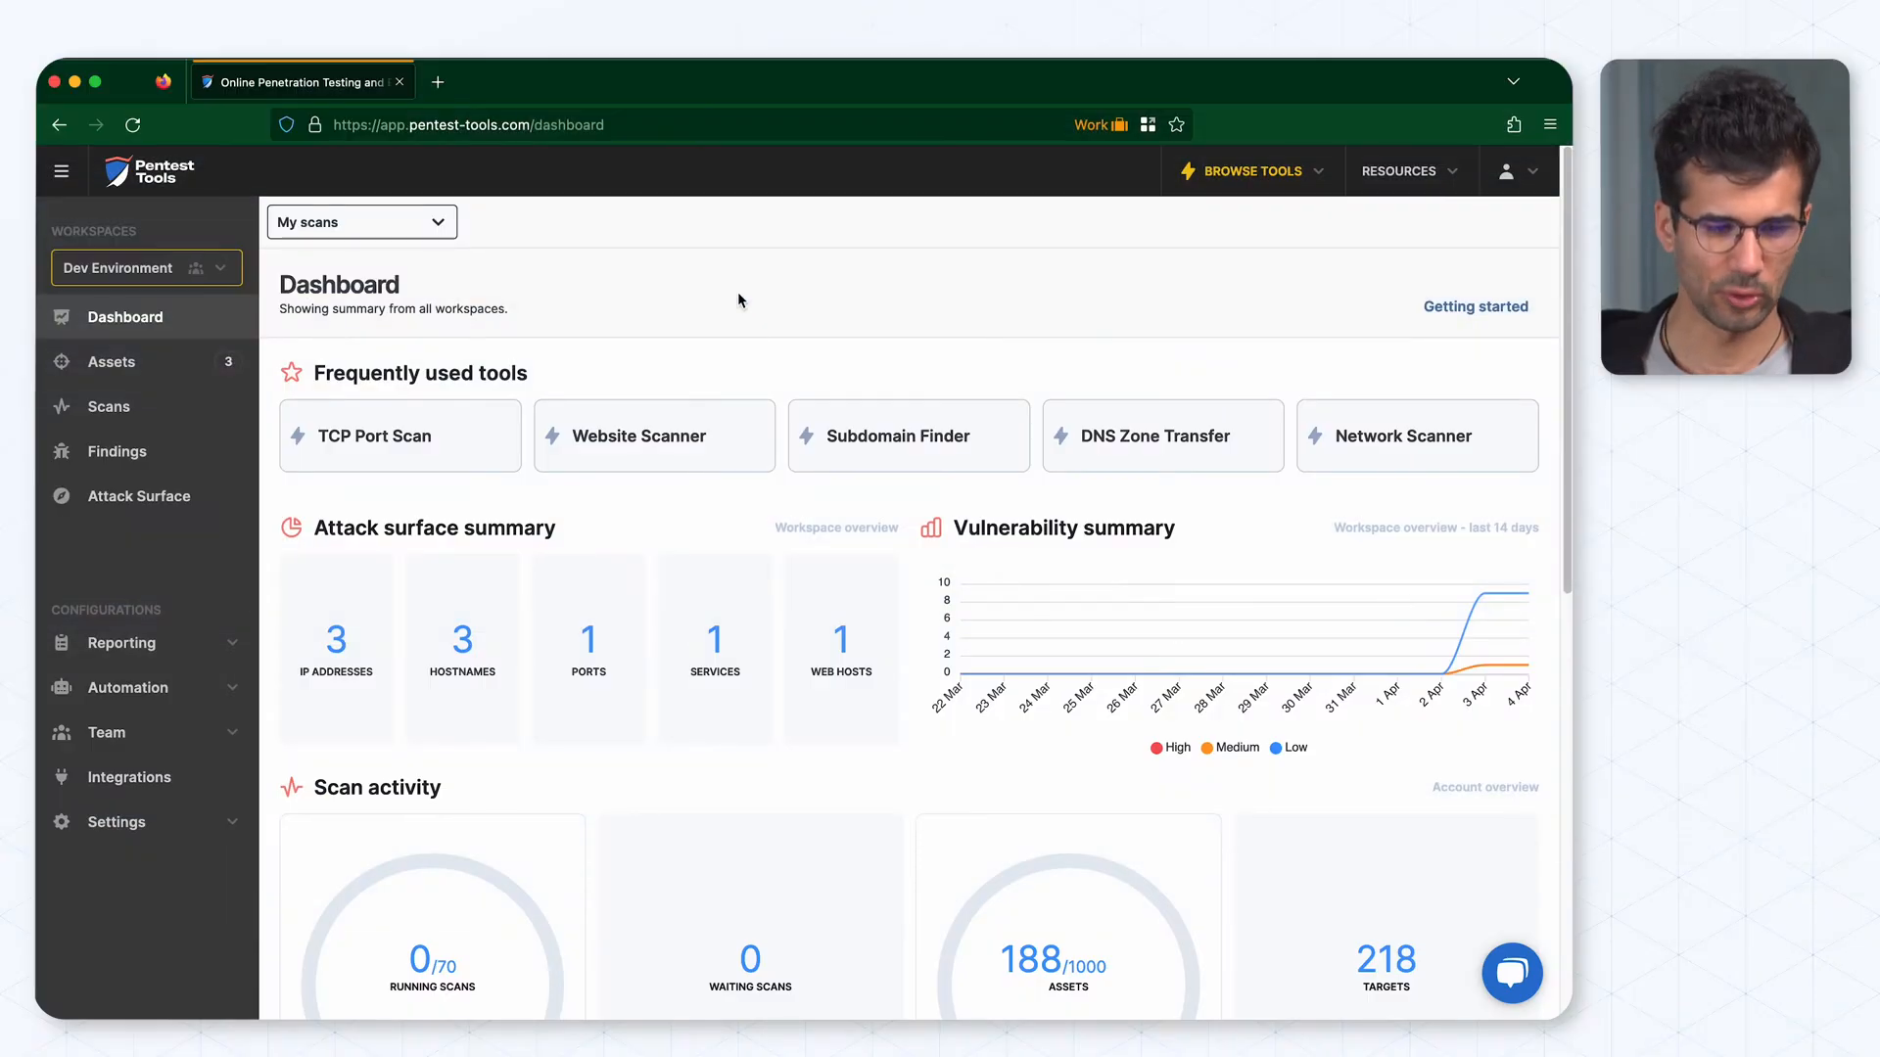
# Step: Show the Findings list and tick Interesting files found for the report
pyautogui.click(118, 451)
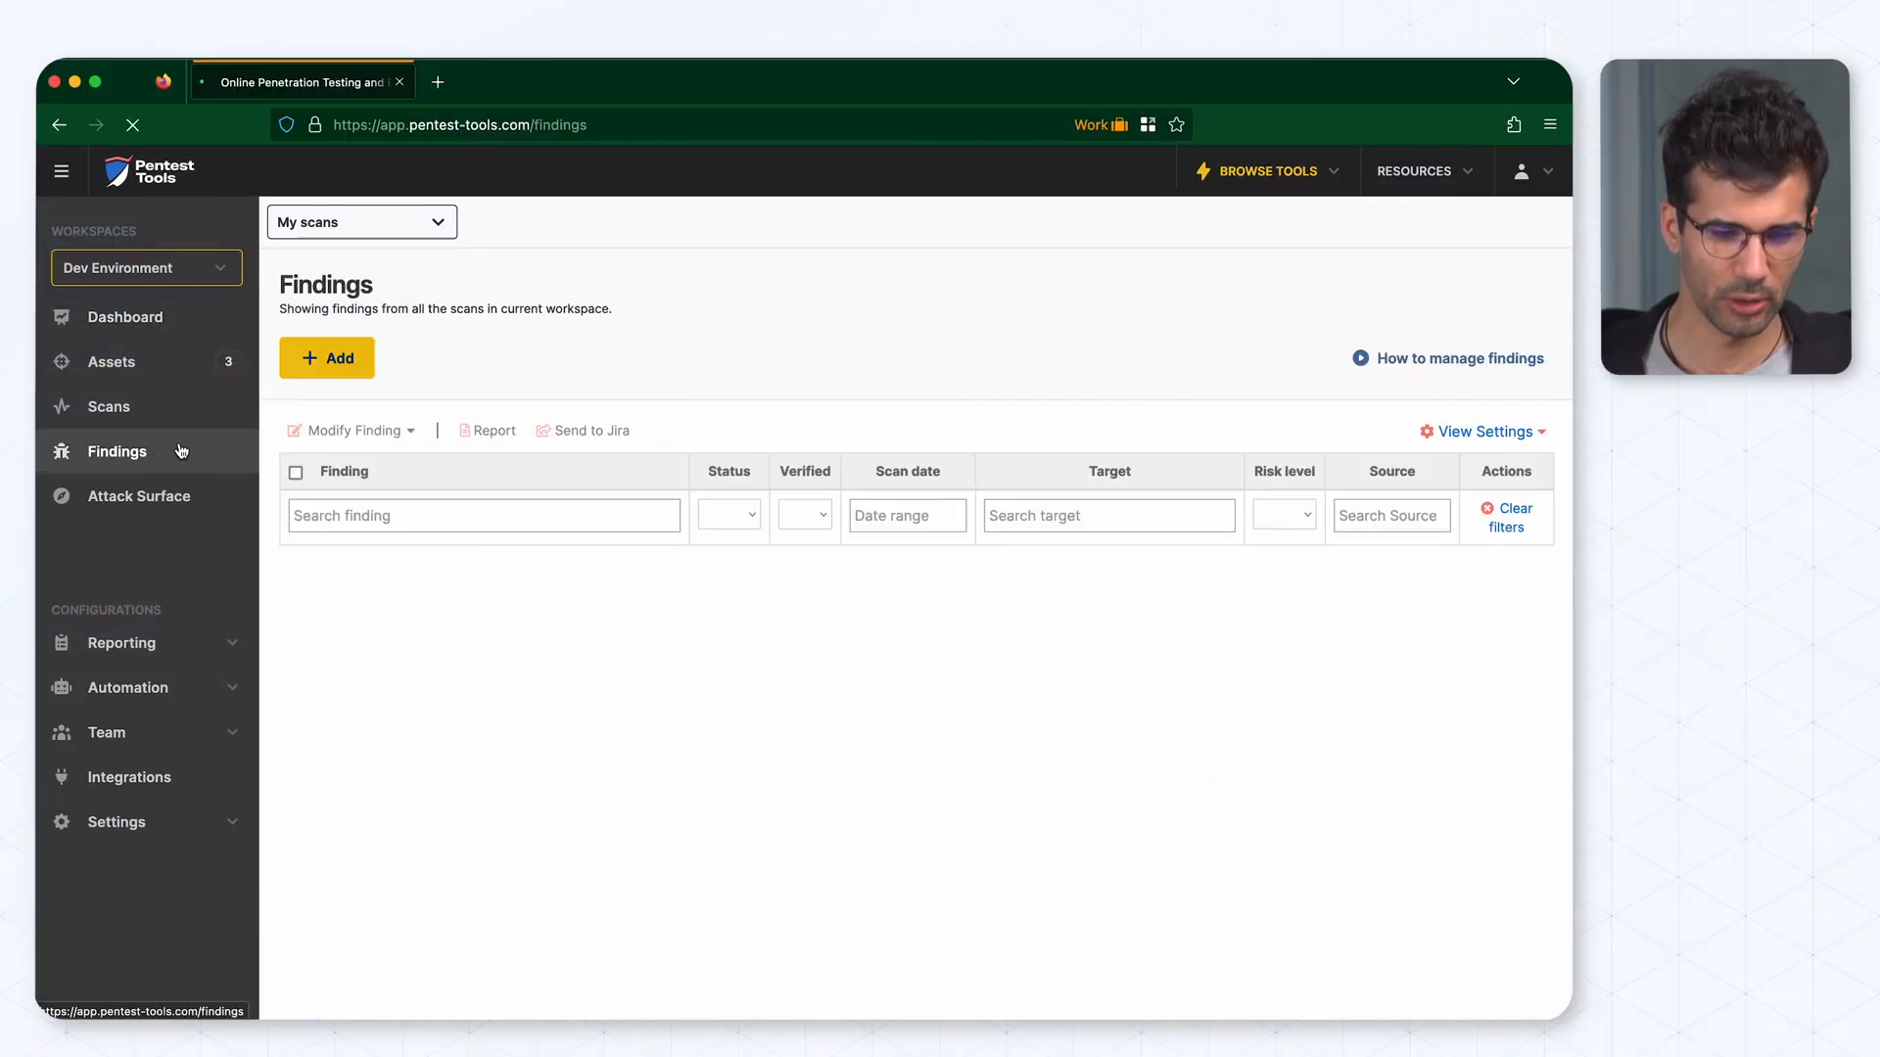
pyautogui.click(118, 451)
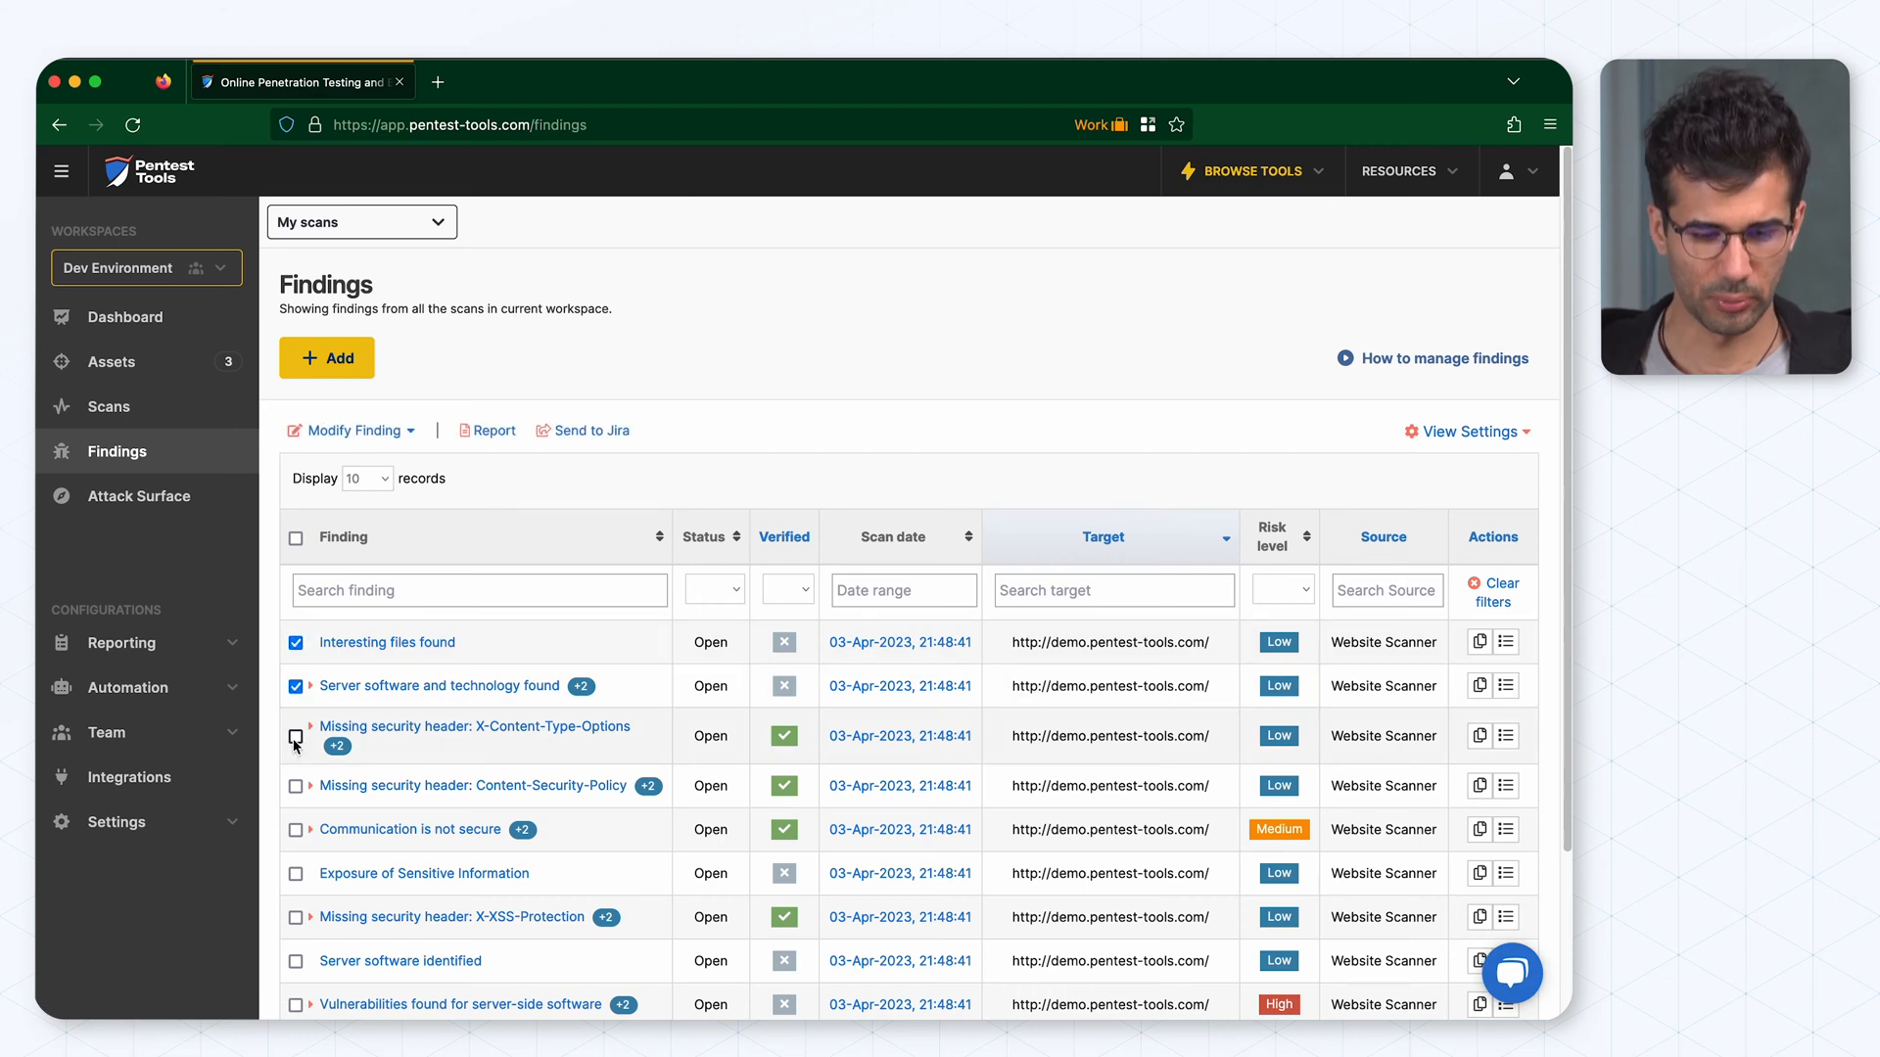
# Step: Export the selected findings as an Editable DOCX Pentest Report using the Website Penetration Test template
pyautogui.click(493, 431)
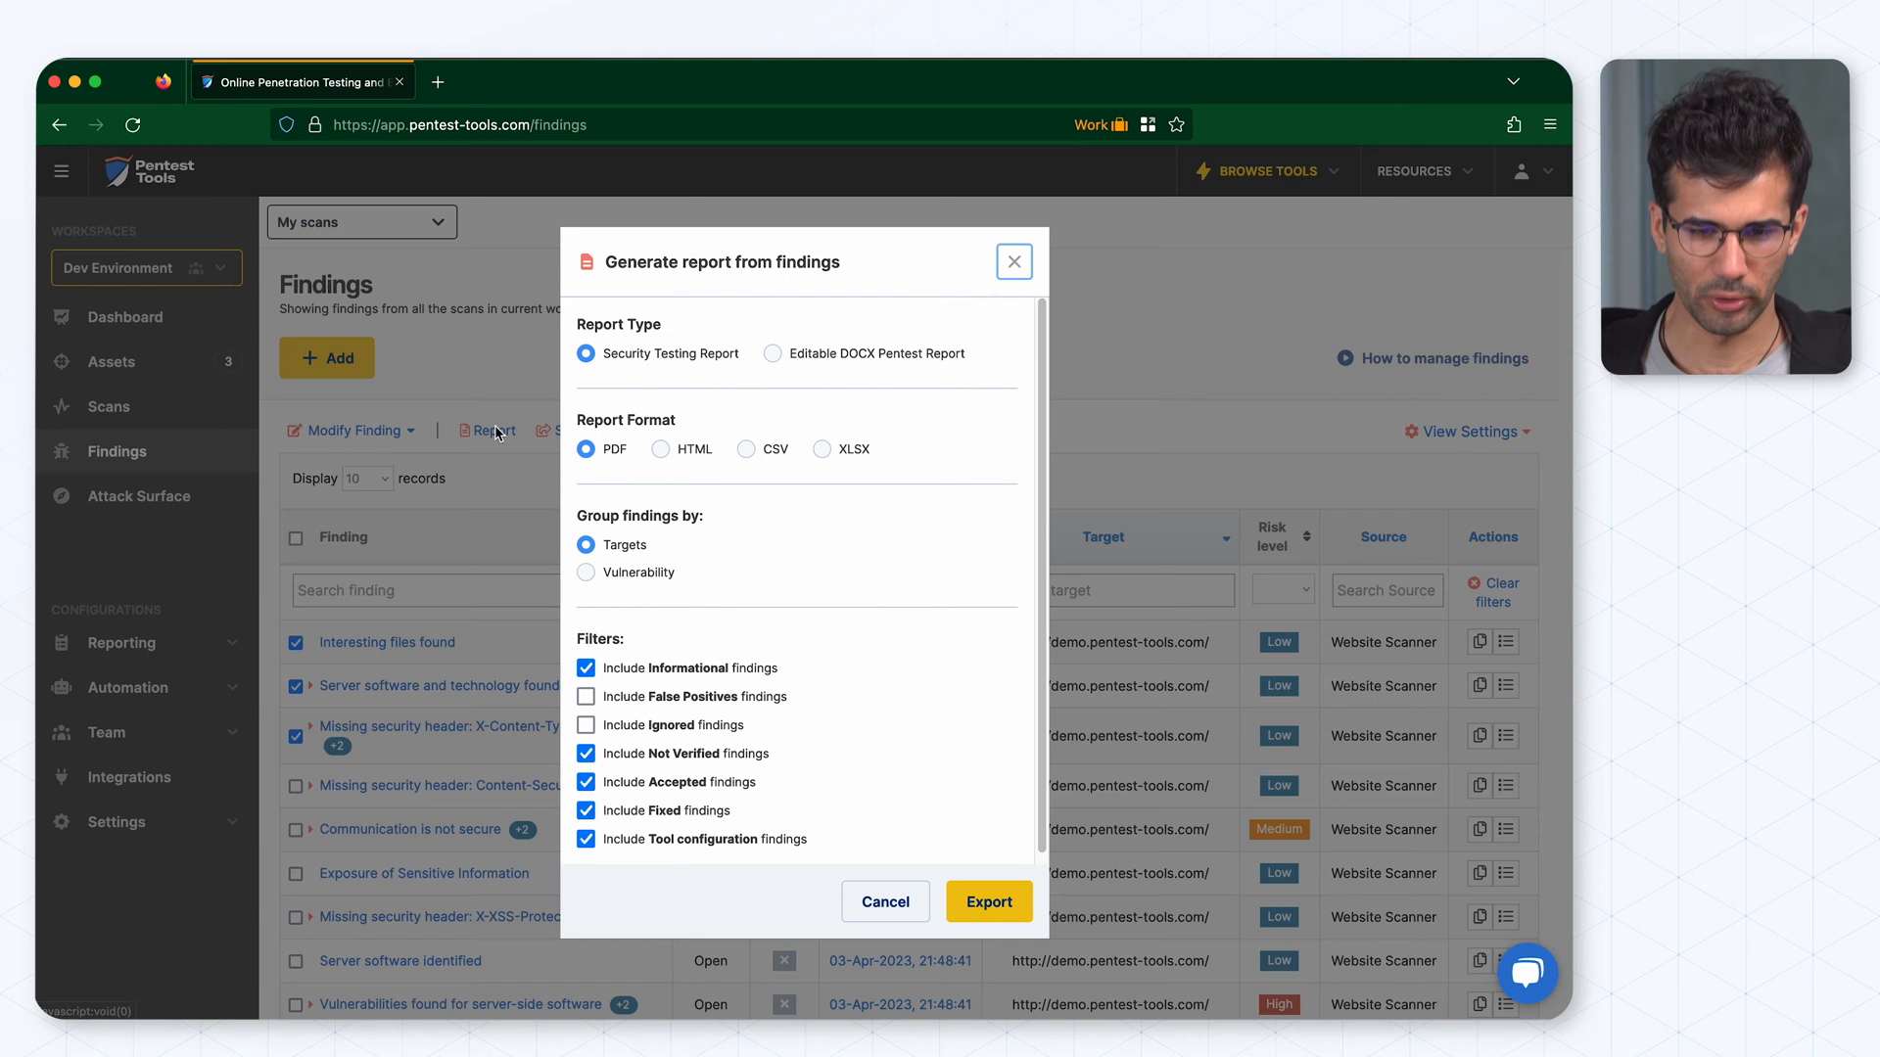
pyautogui.moveTo(754, 348)
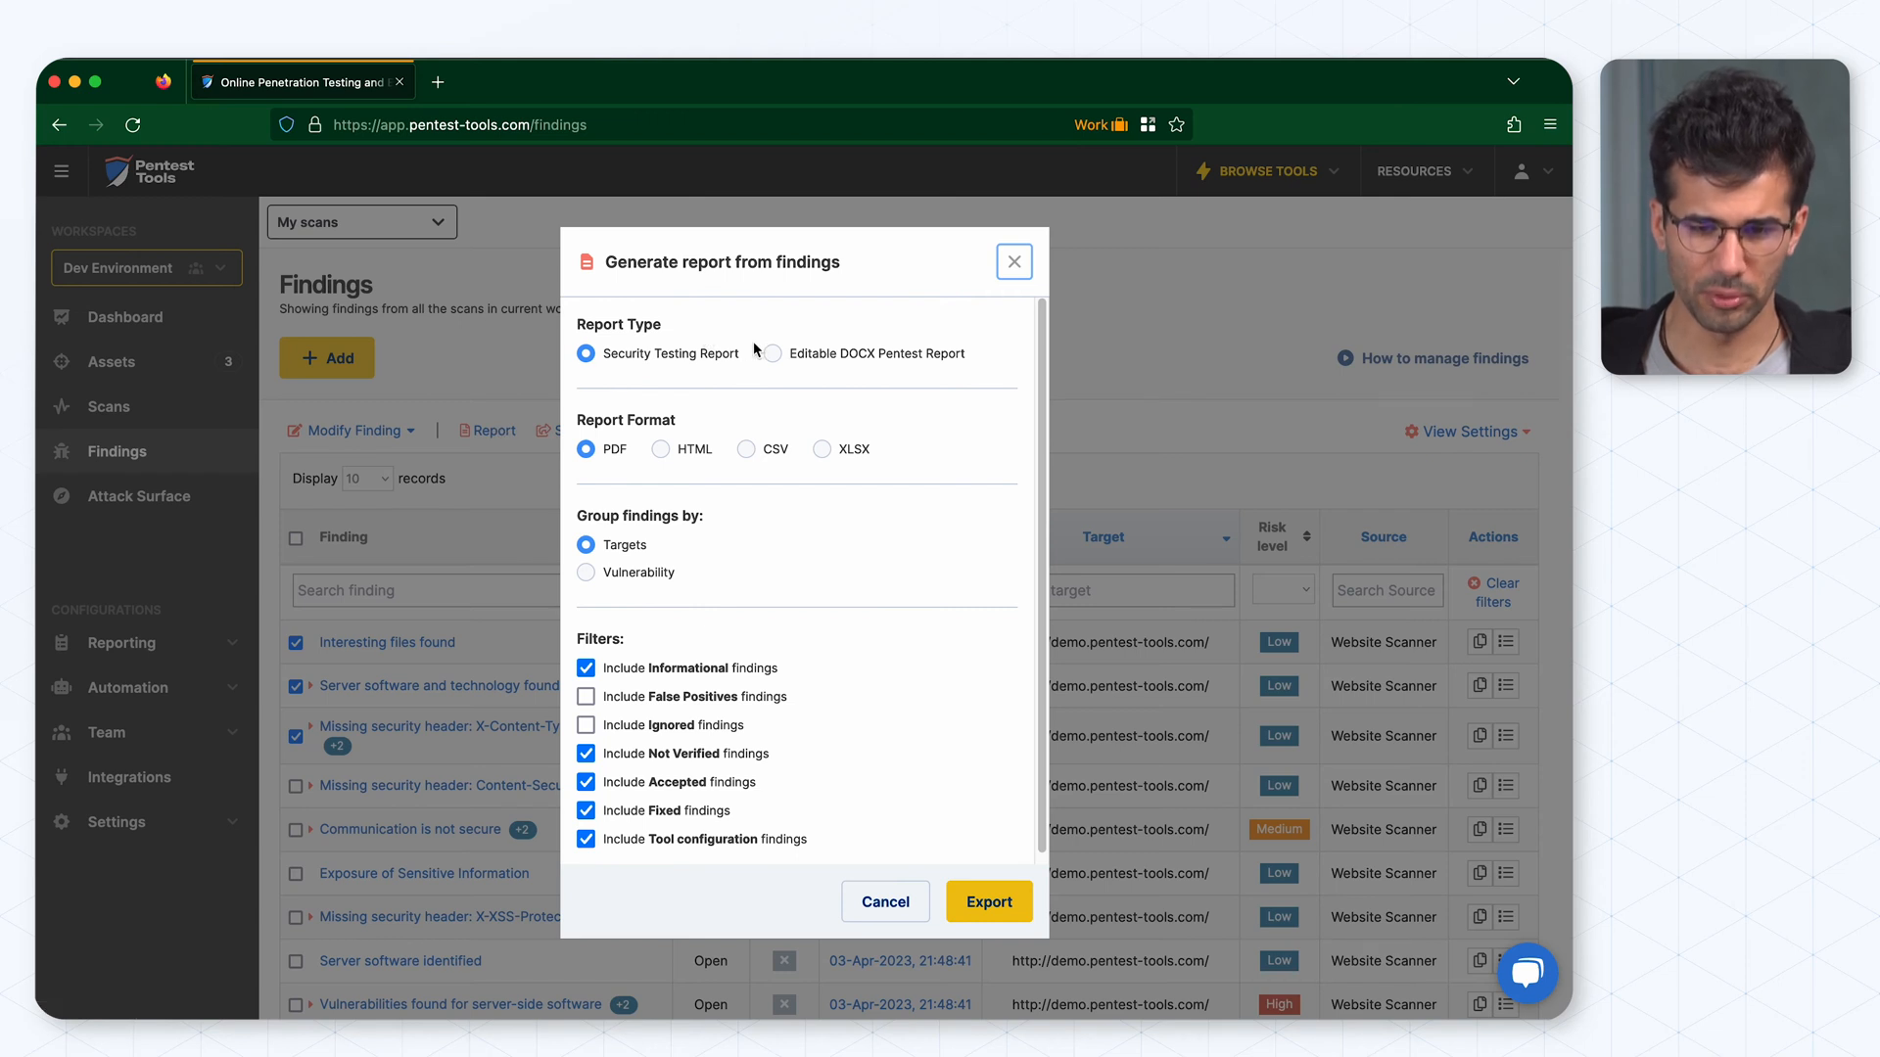
pyautogui.moveTo(773, 357)
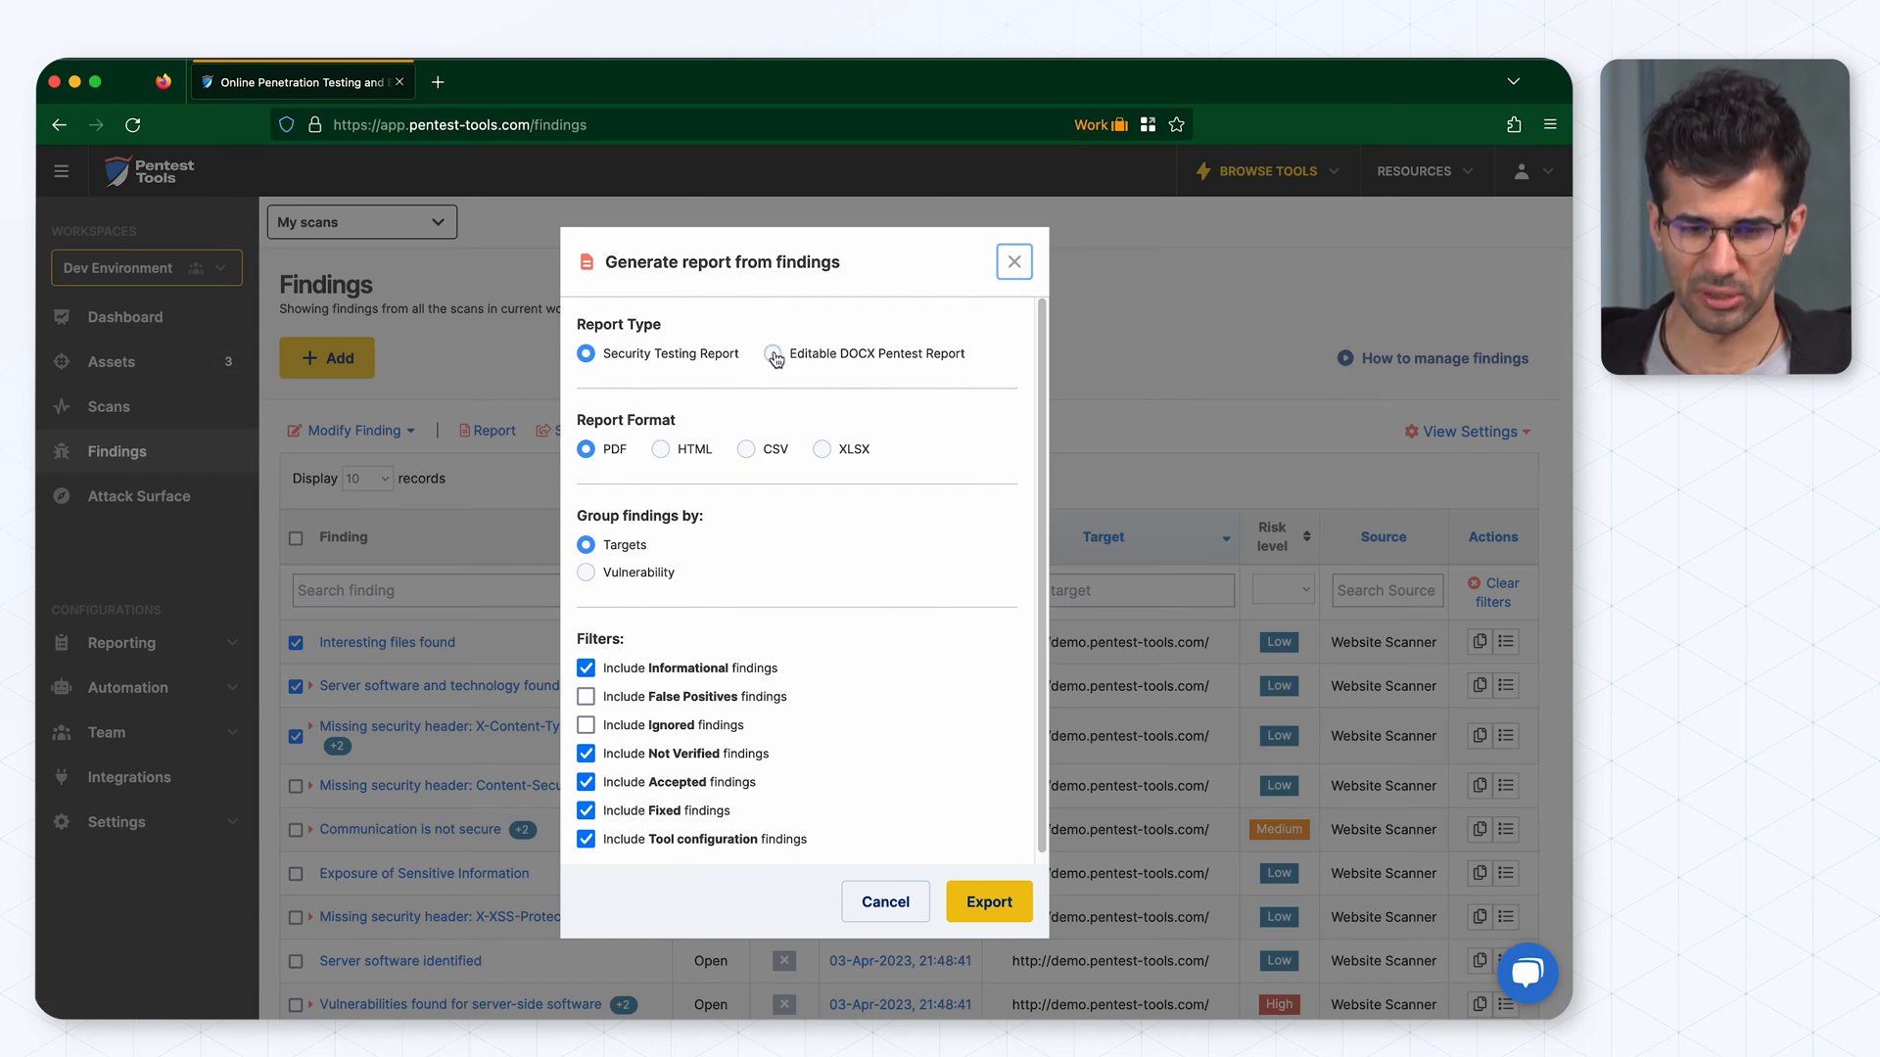
pyautogui.click(773, 352)
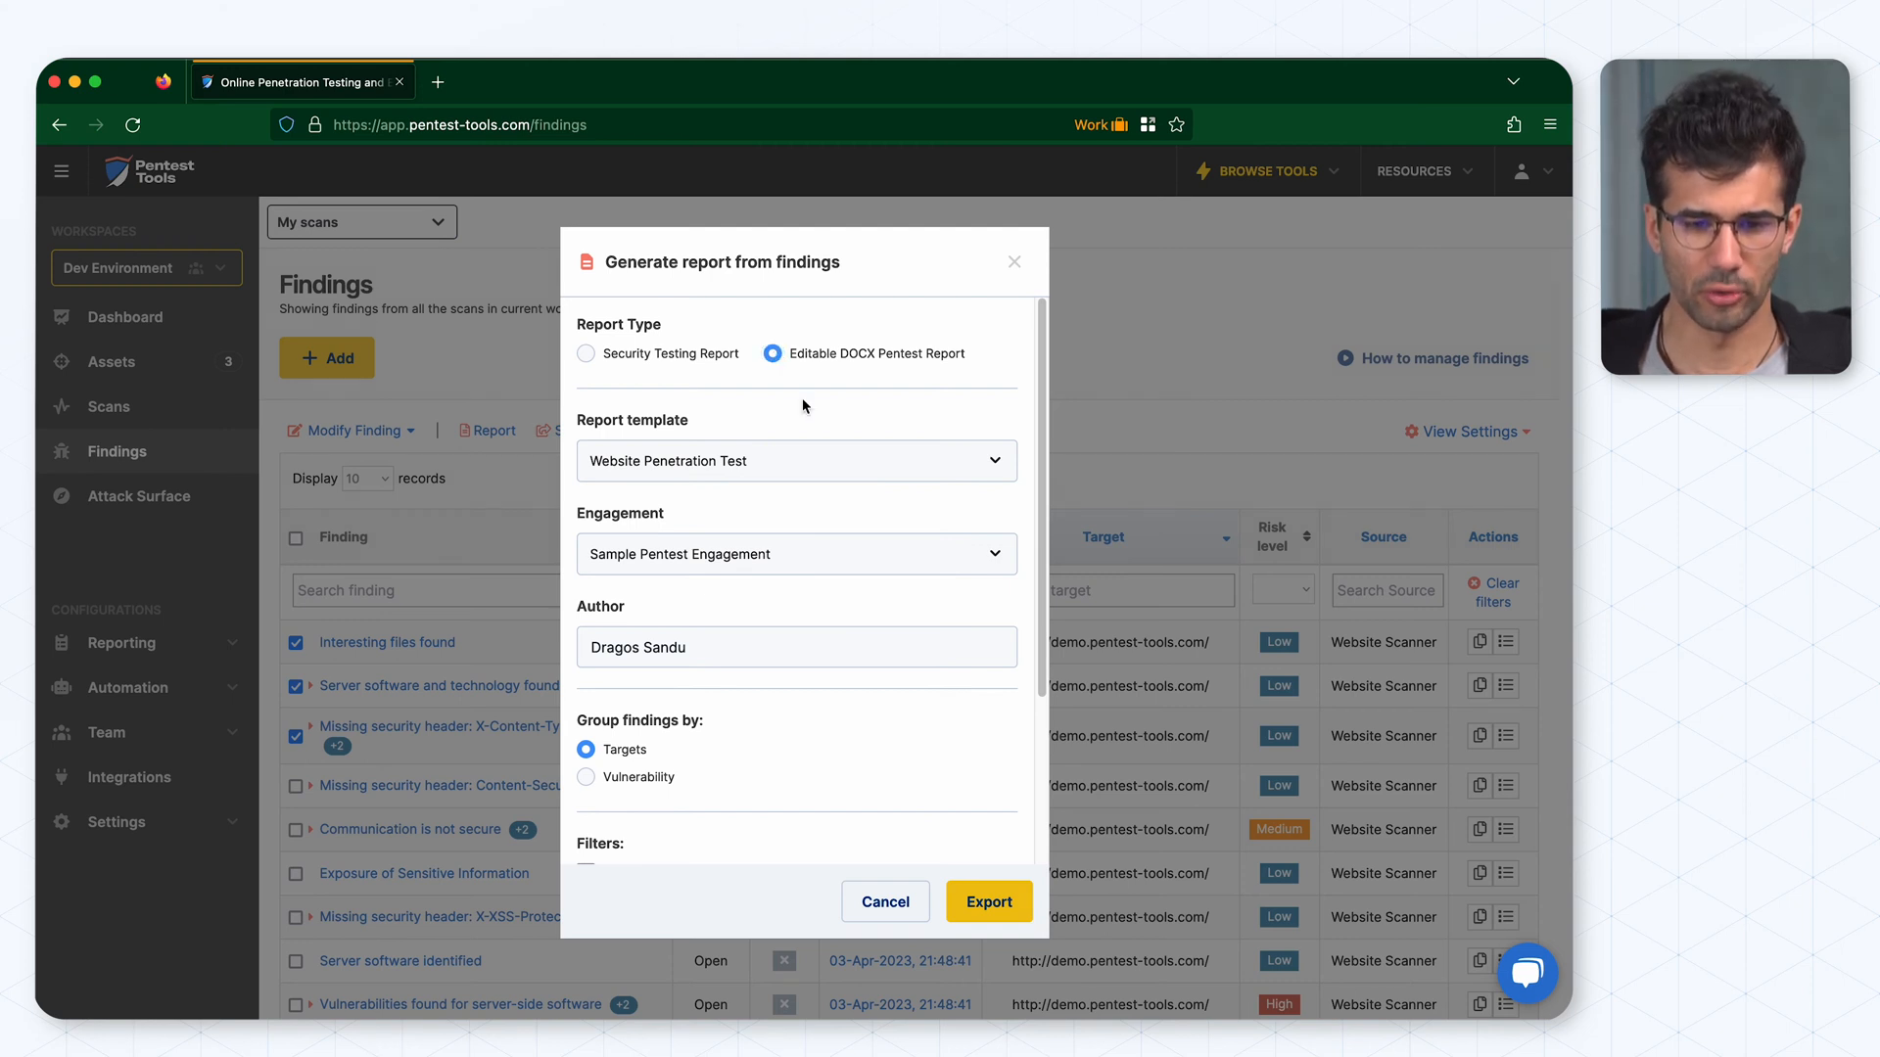
pyautogui.moveTo(771, 526)
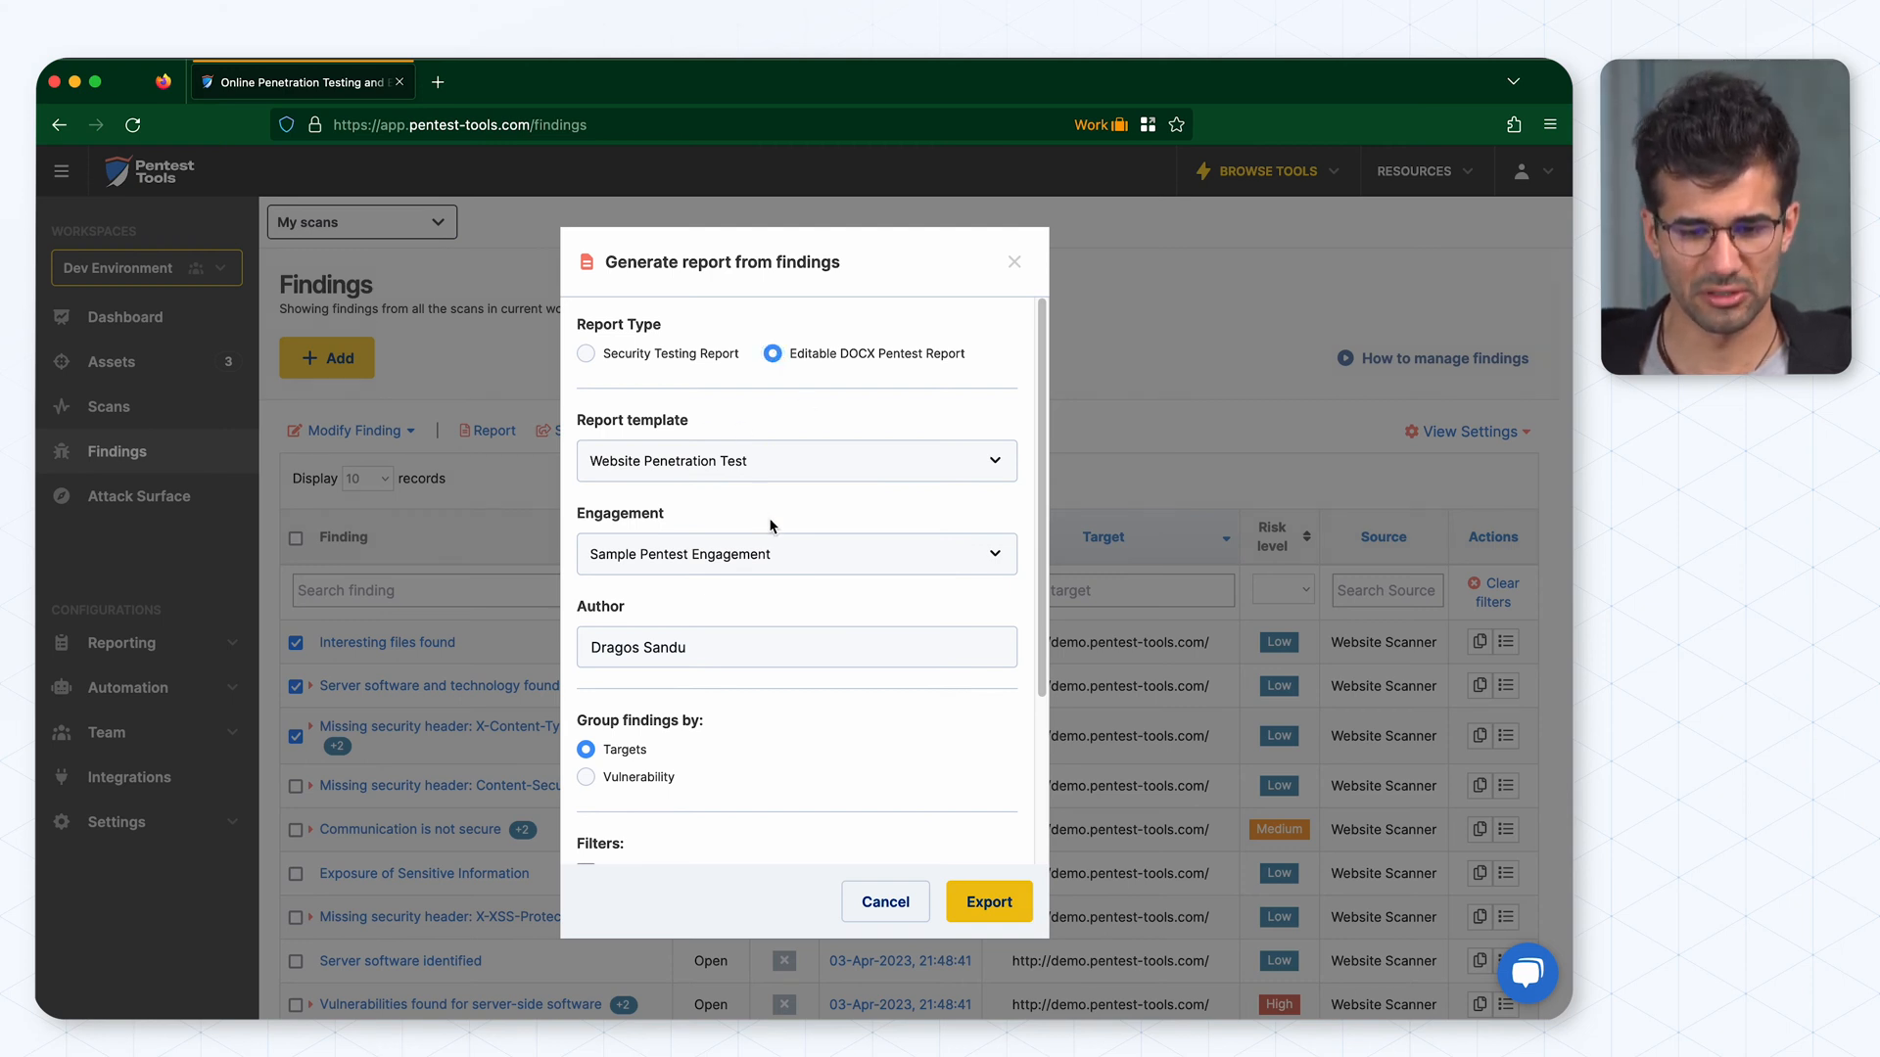
pyautogui.scroll(-3)
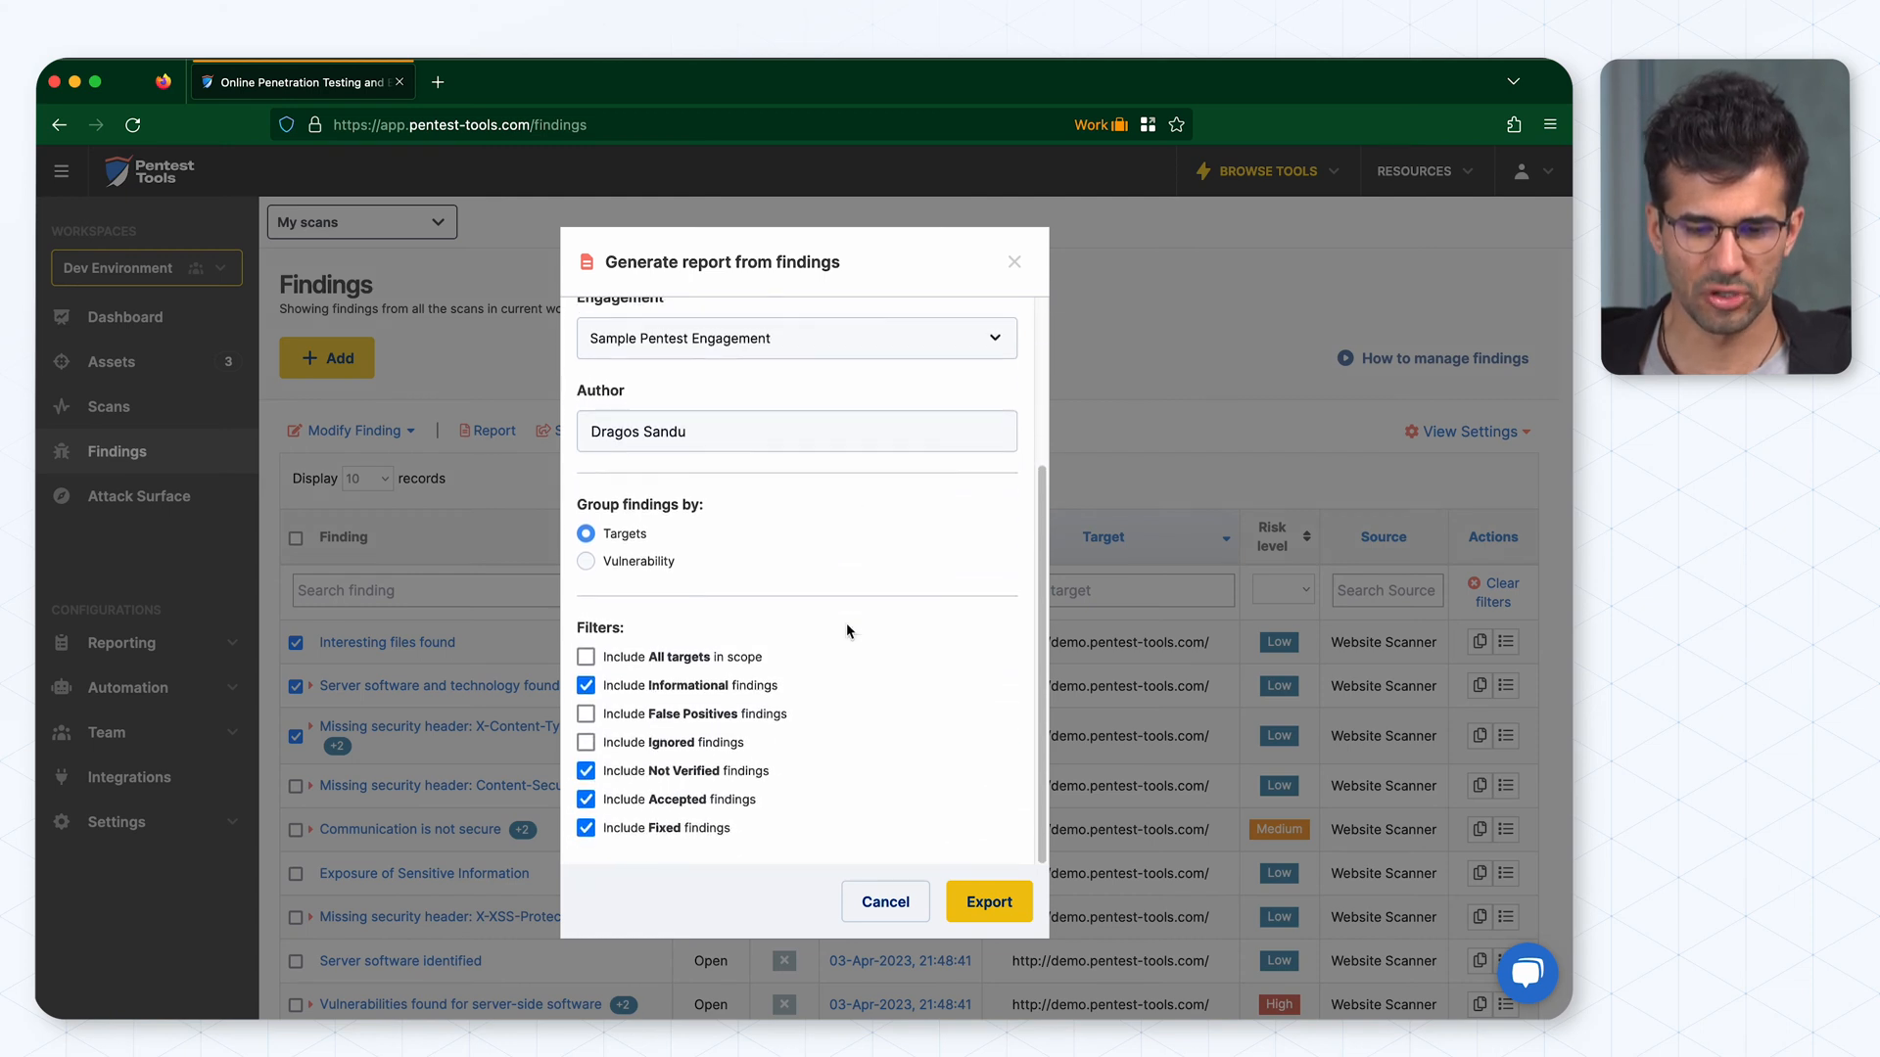
pyautogui.moveTo(787, 605)
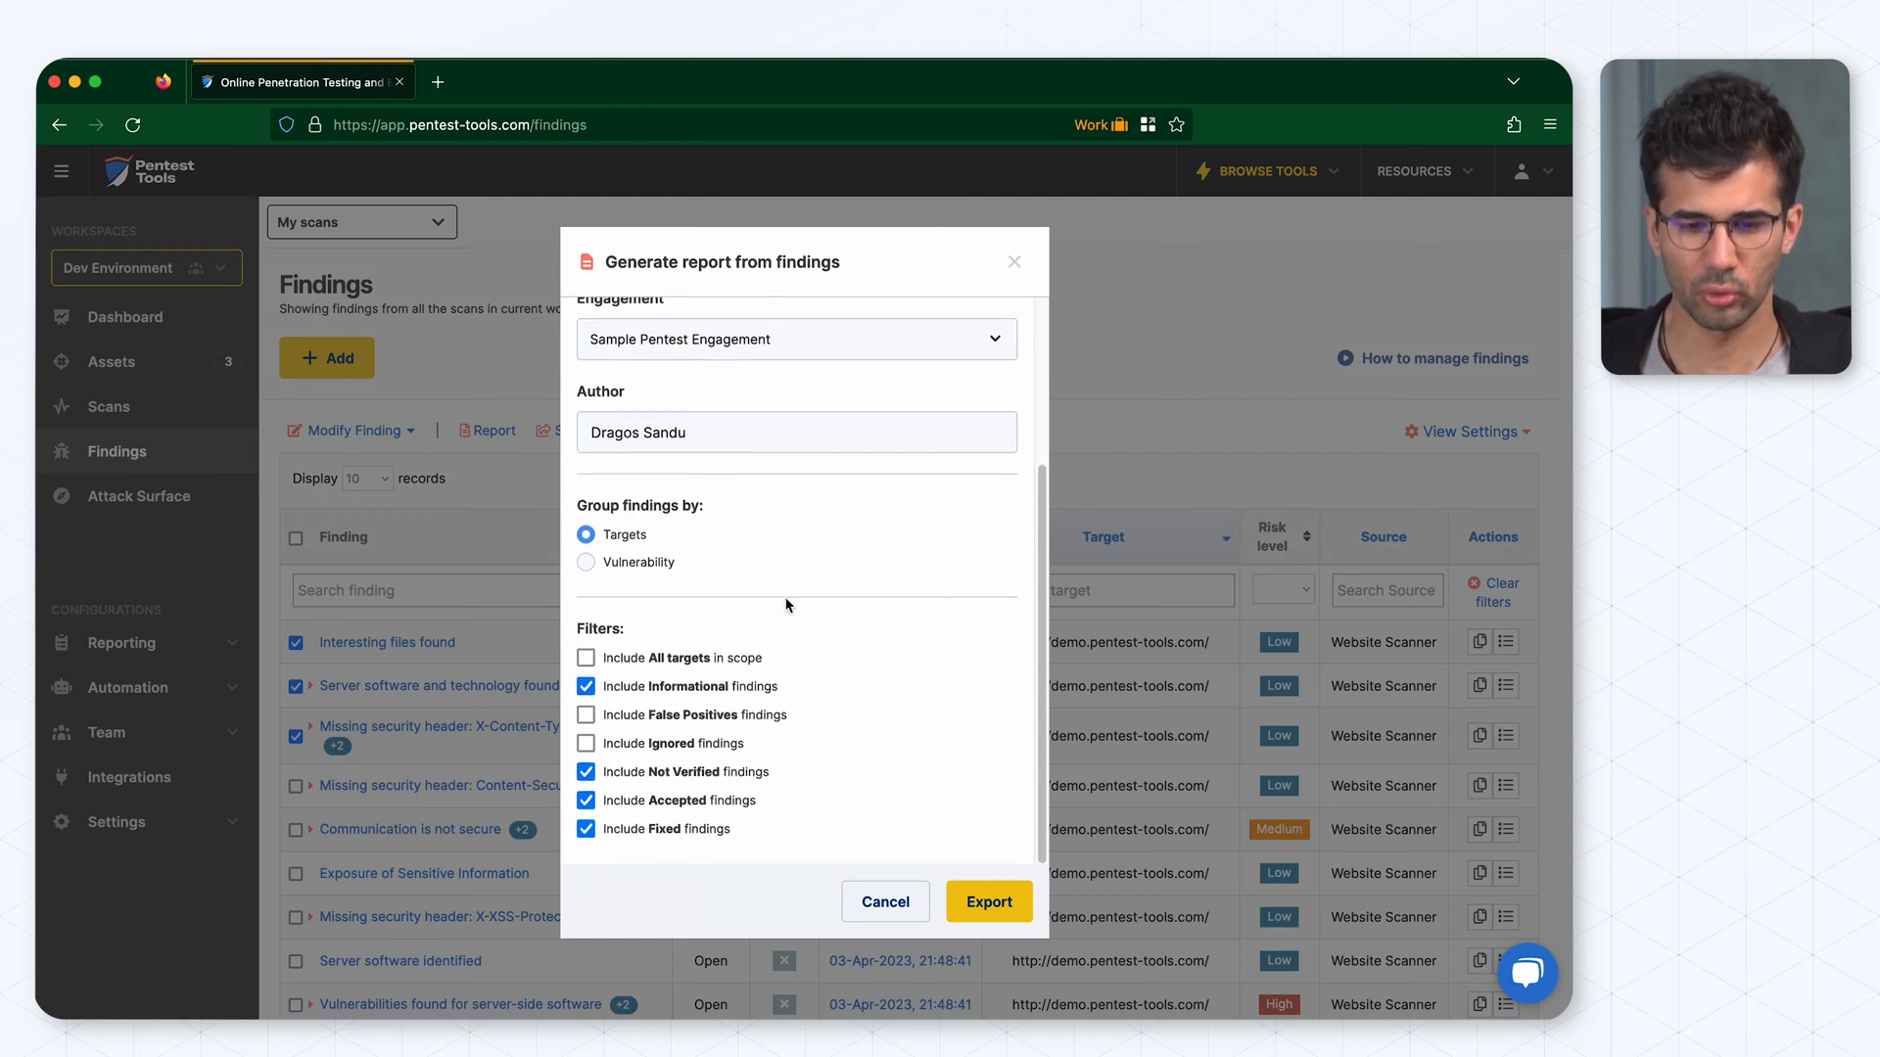
pyautogui.moveTo(800, 546)
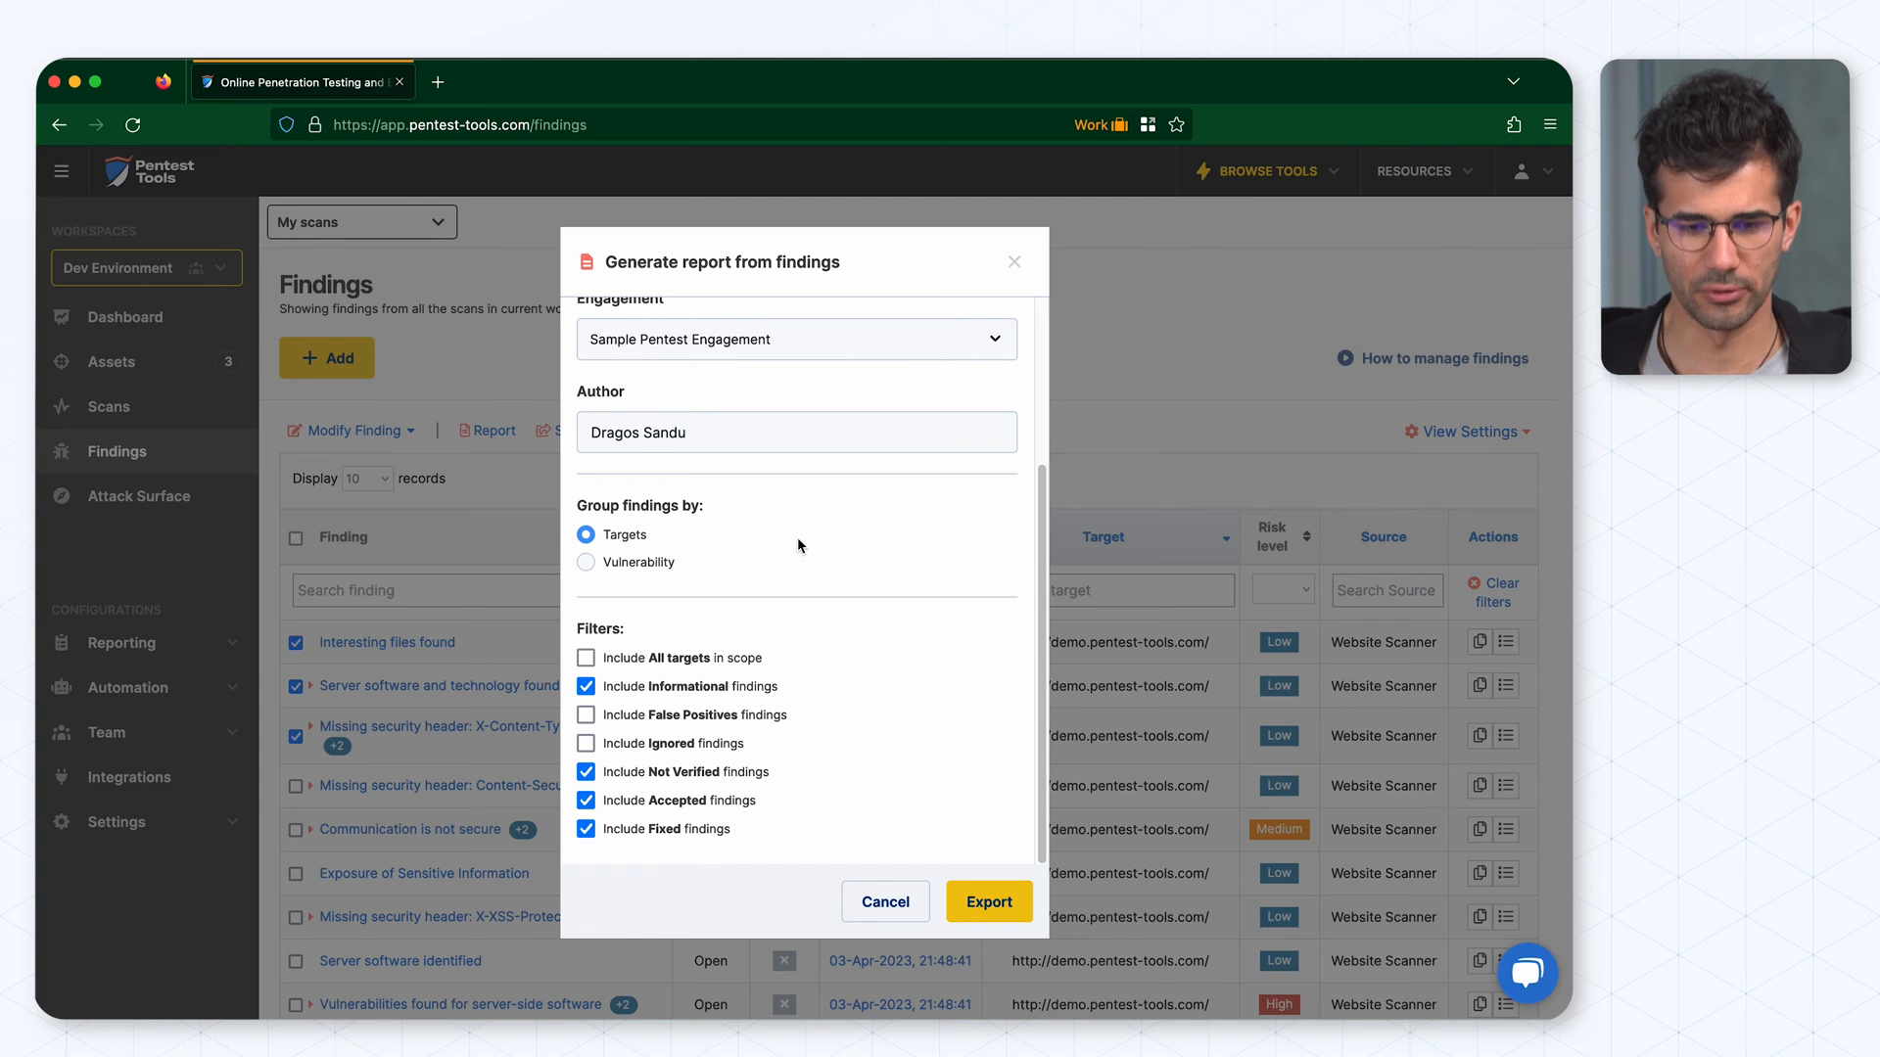
pyautogui.moveTo(988, 900)
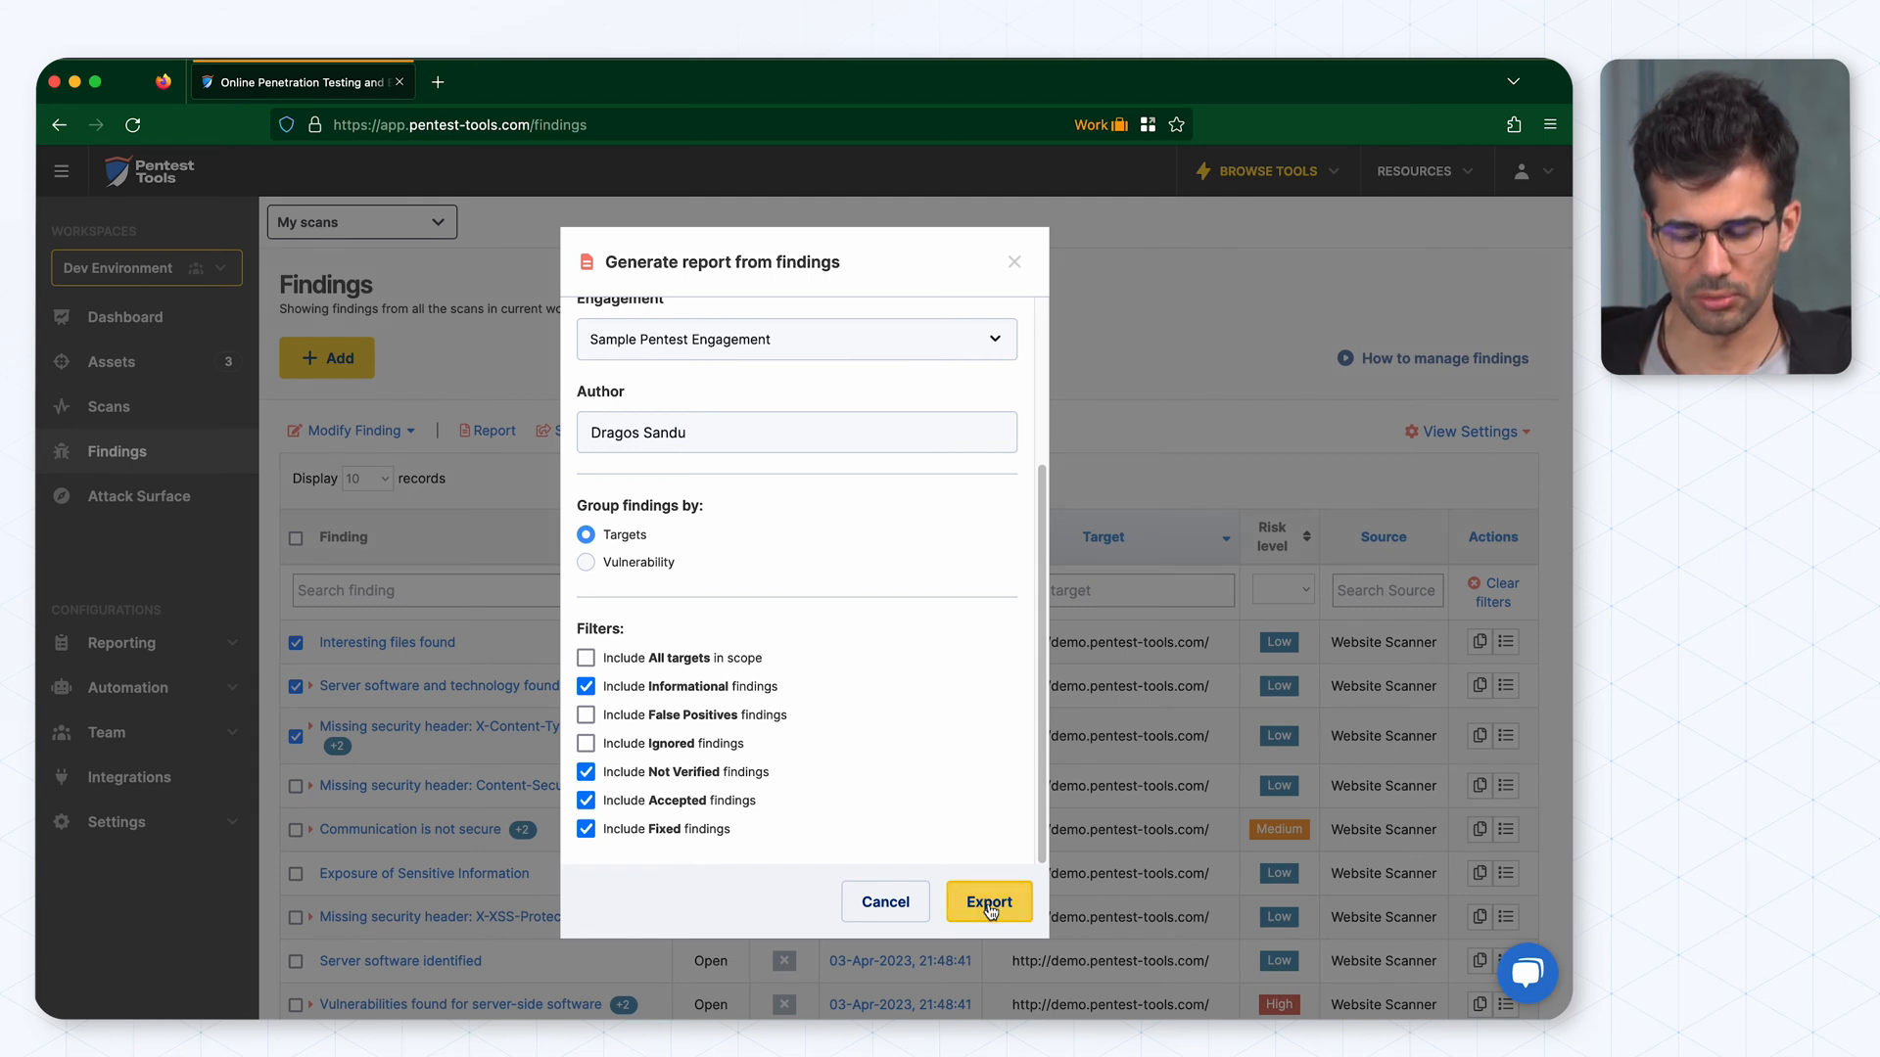
pyautogui.click(987, 902)
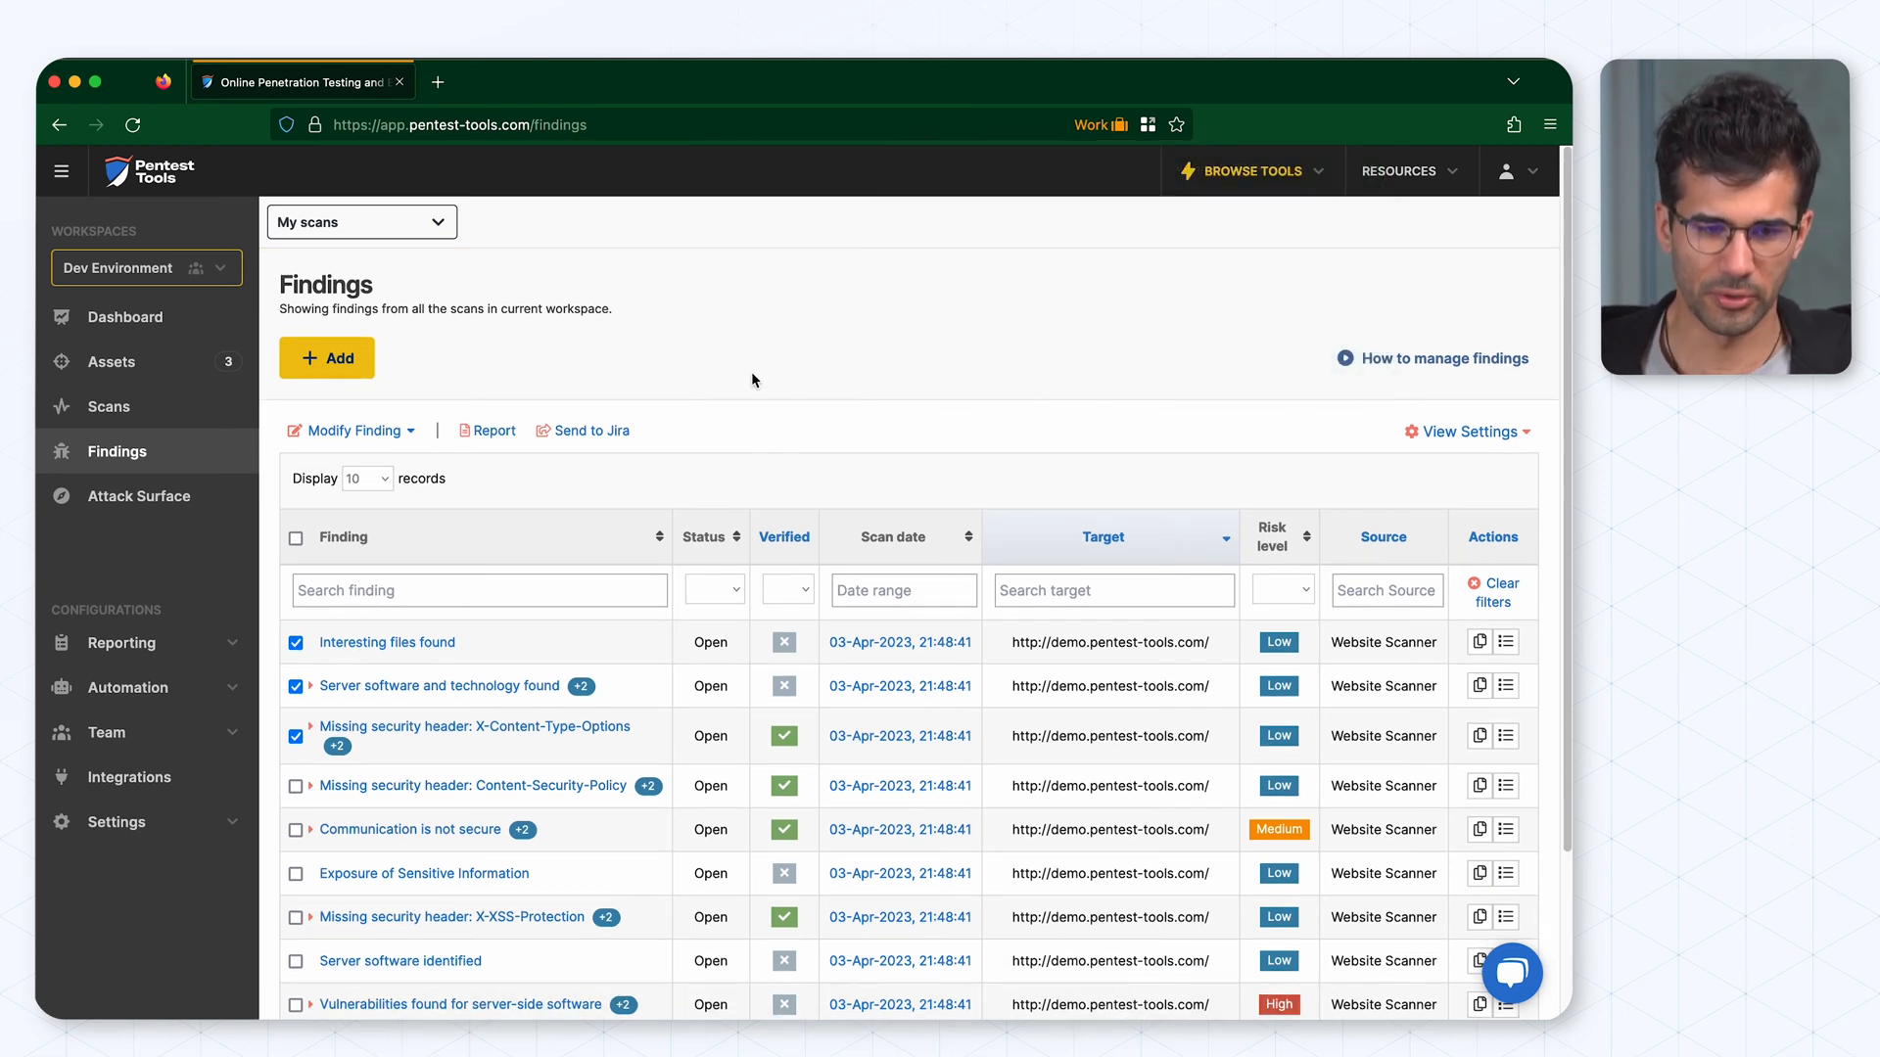
pyautogui.moveTo(886, 431)
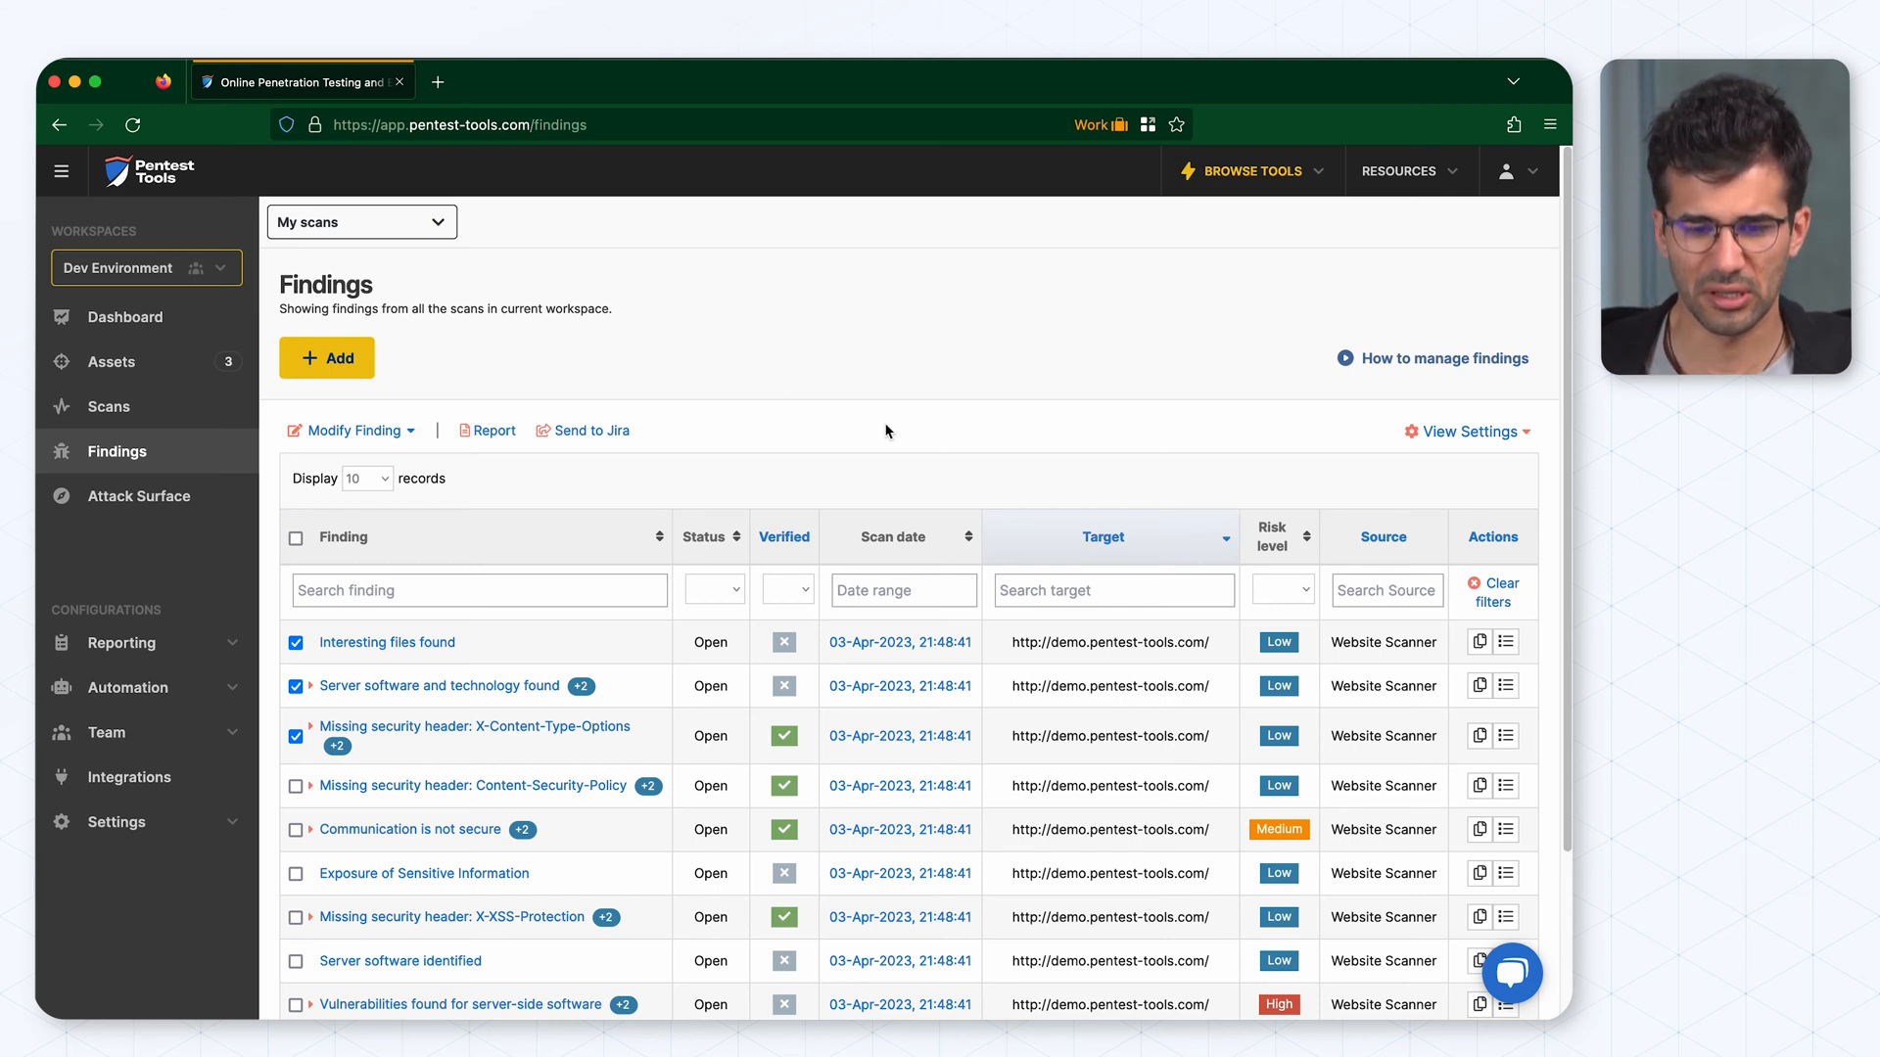
pyautogui.moveTo(1196, 501)
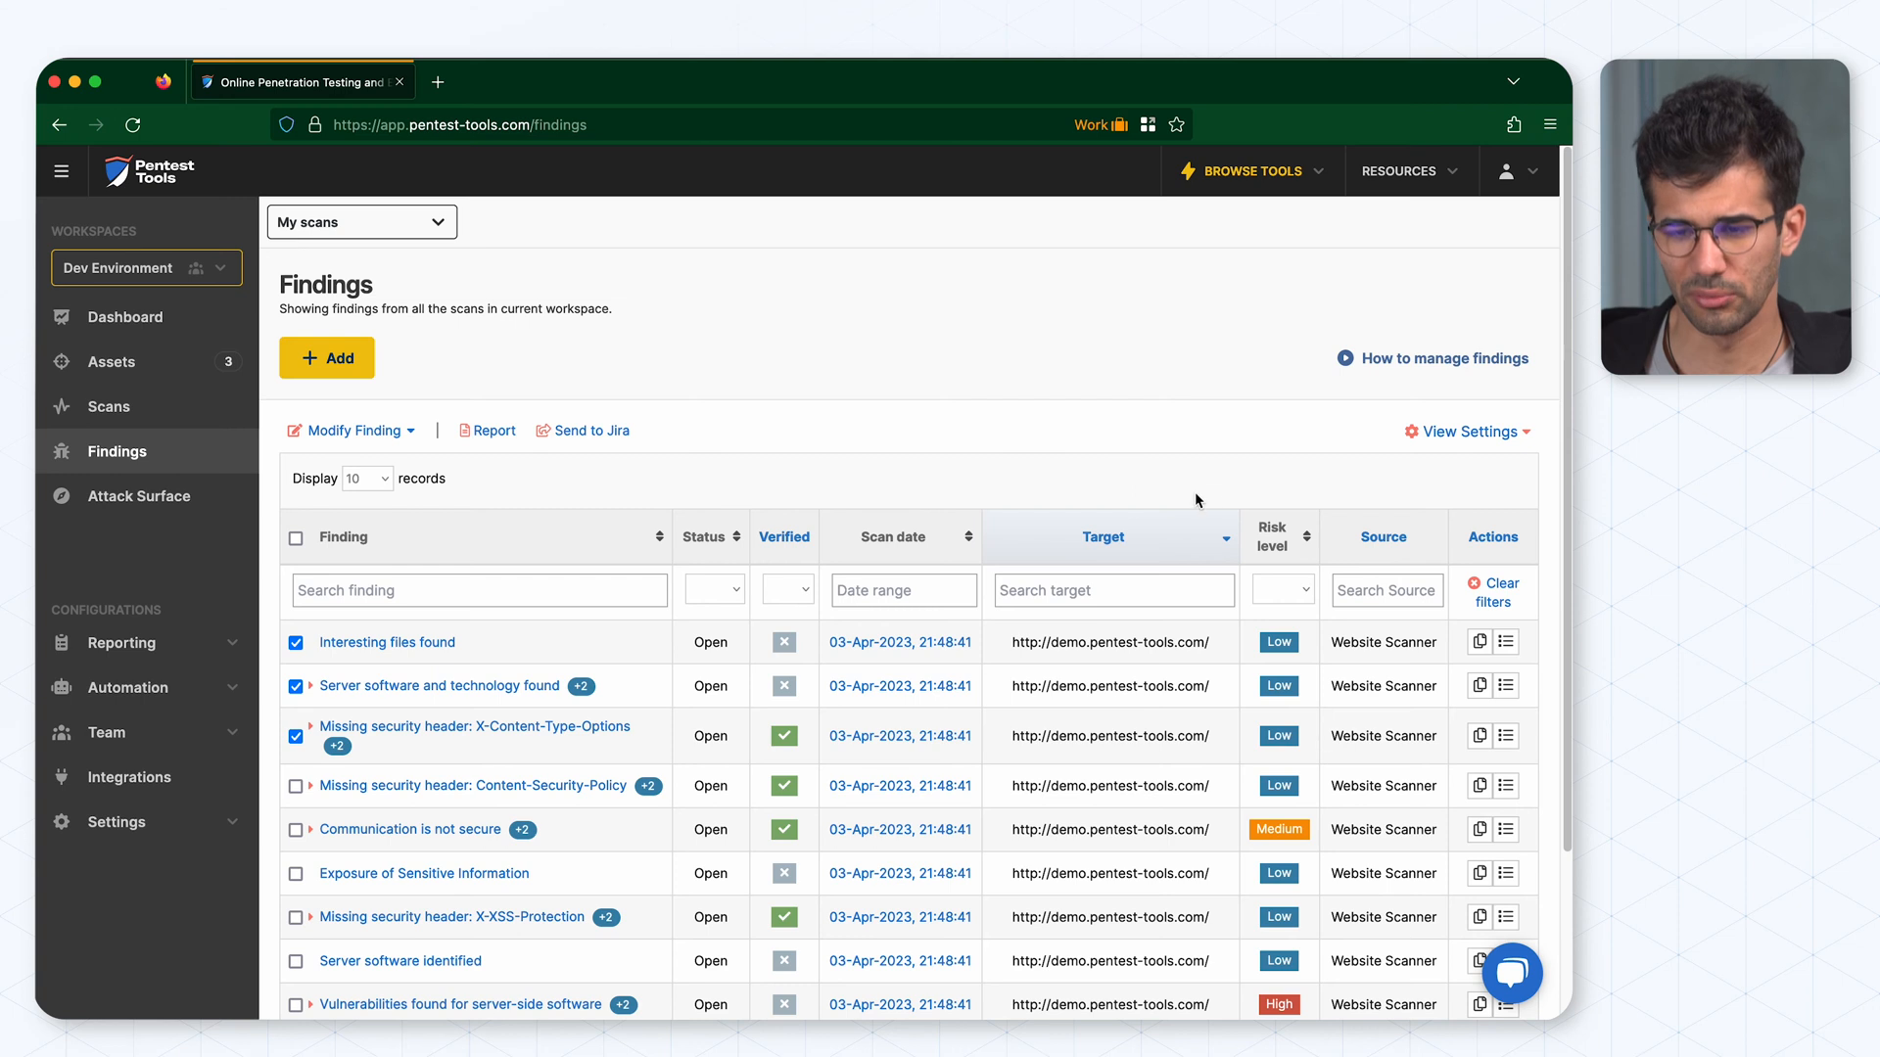
pyautogui.moveTo(1497, 465)
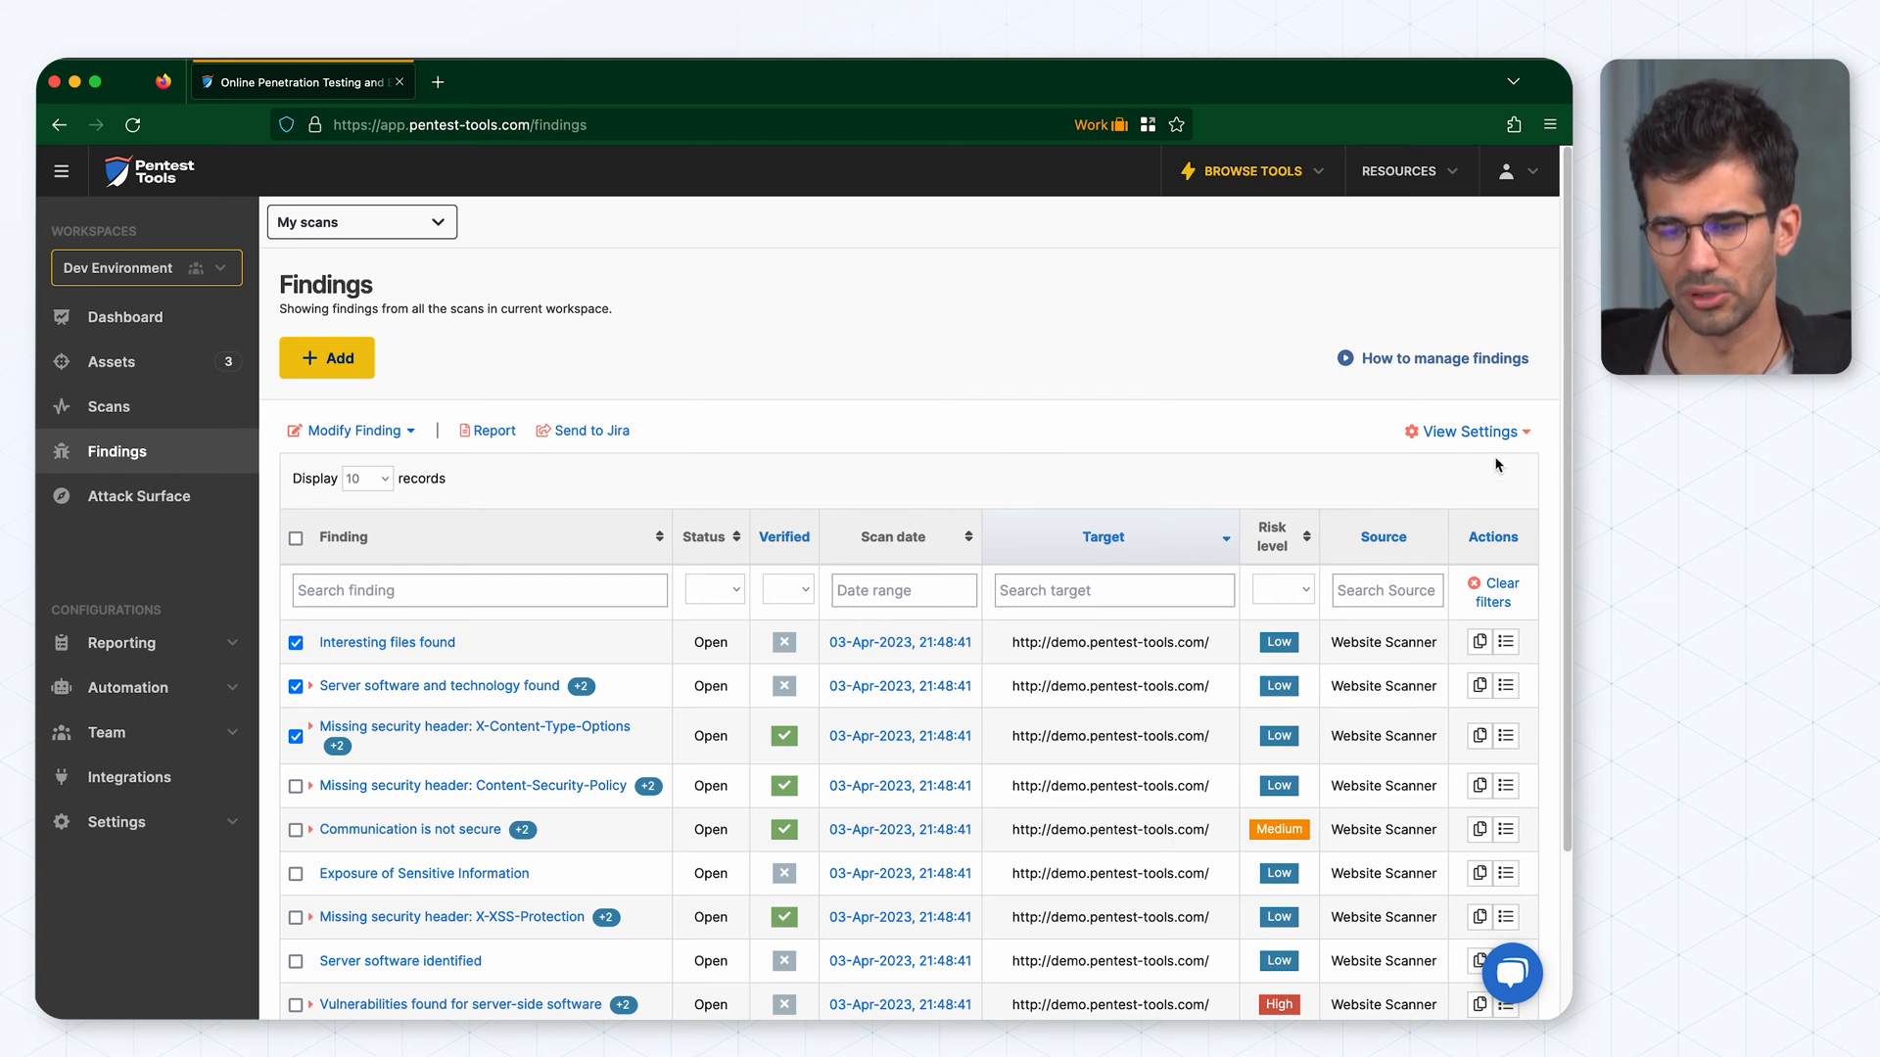
# Step: Show View Settings for the findings table, where Show informational findings is unchecked
pyautogui.click(1472, 432)
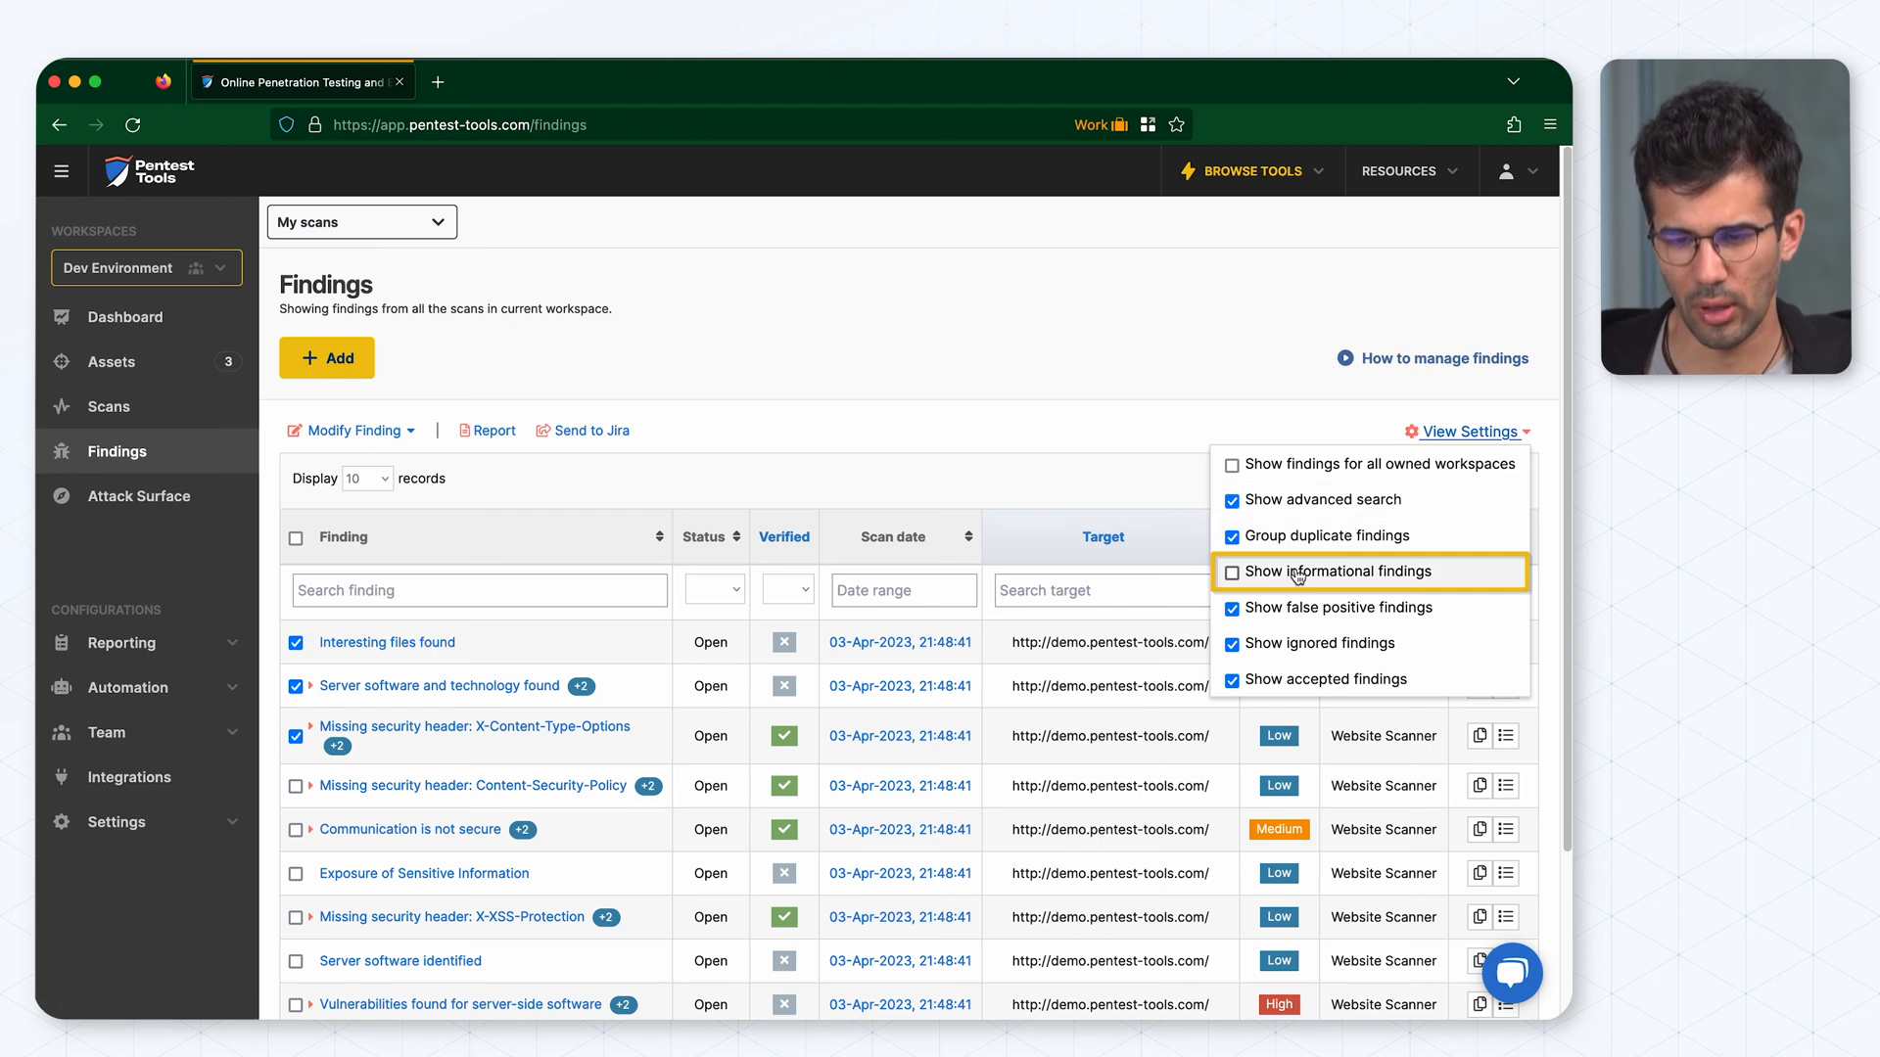
pyautogui.moveTo(1331, 578)
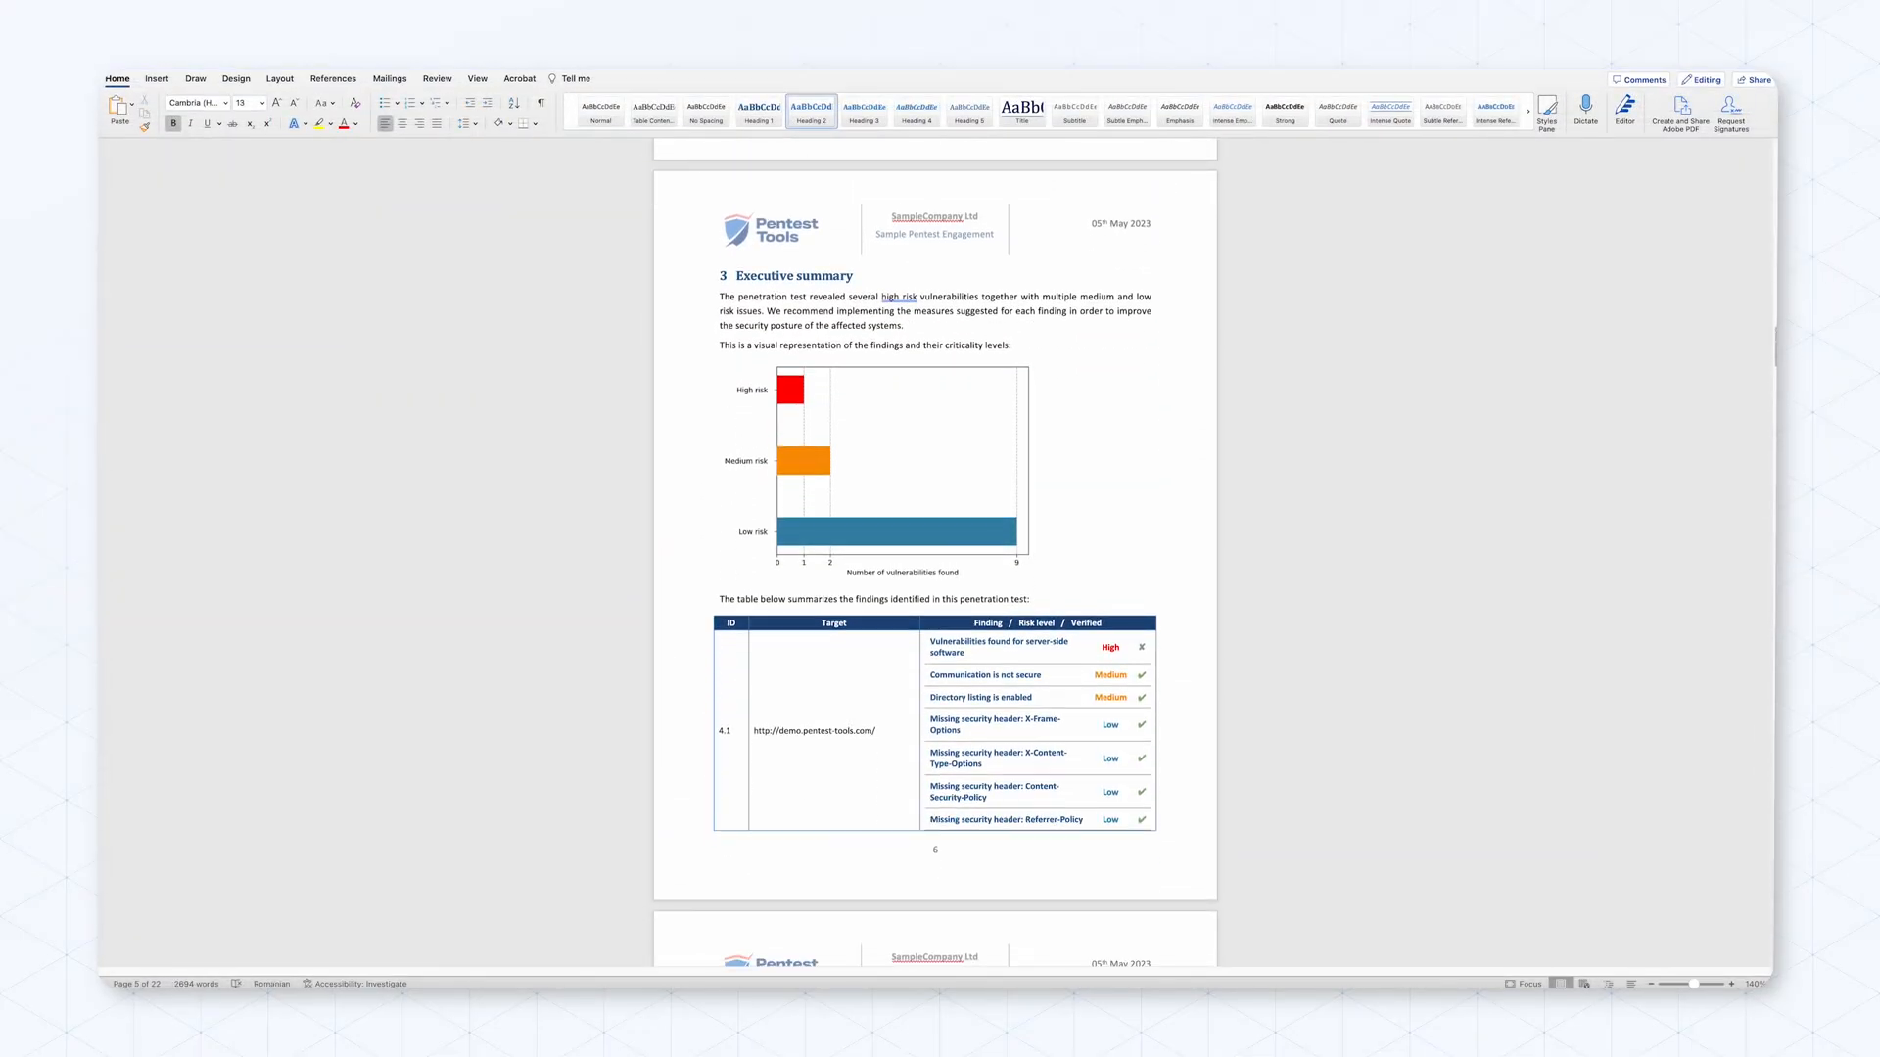
pyautogui.scroll(-3)
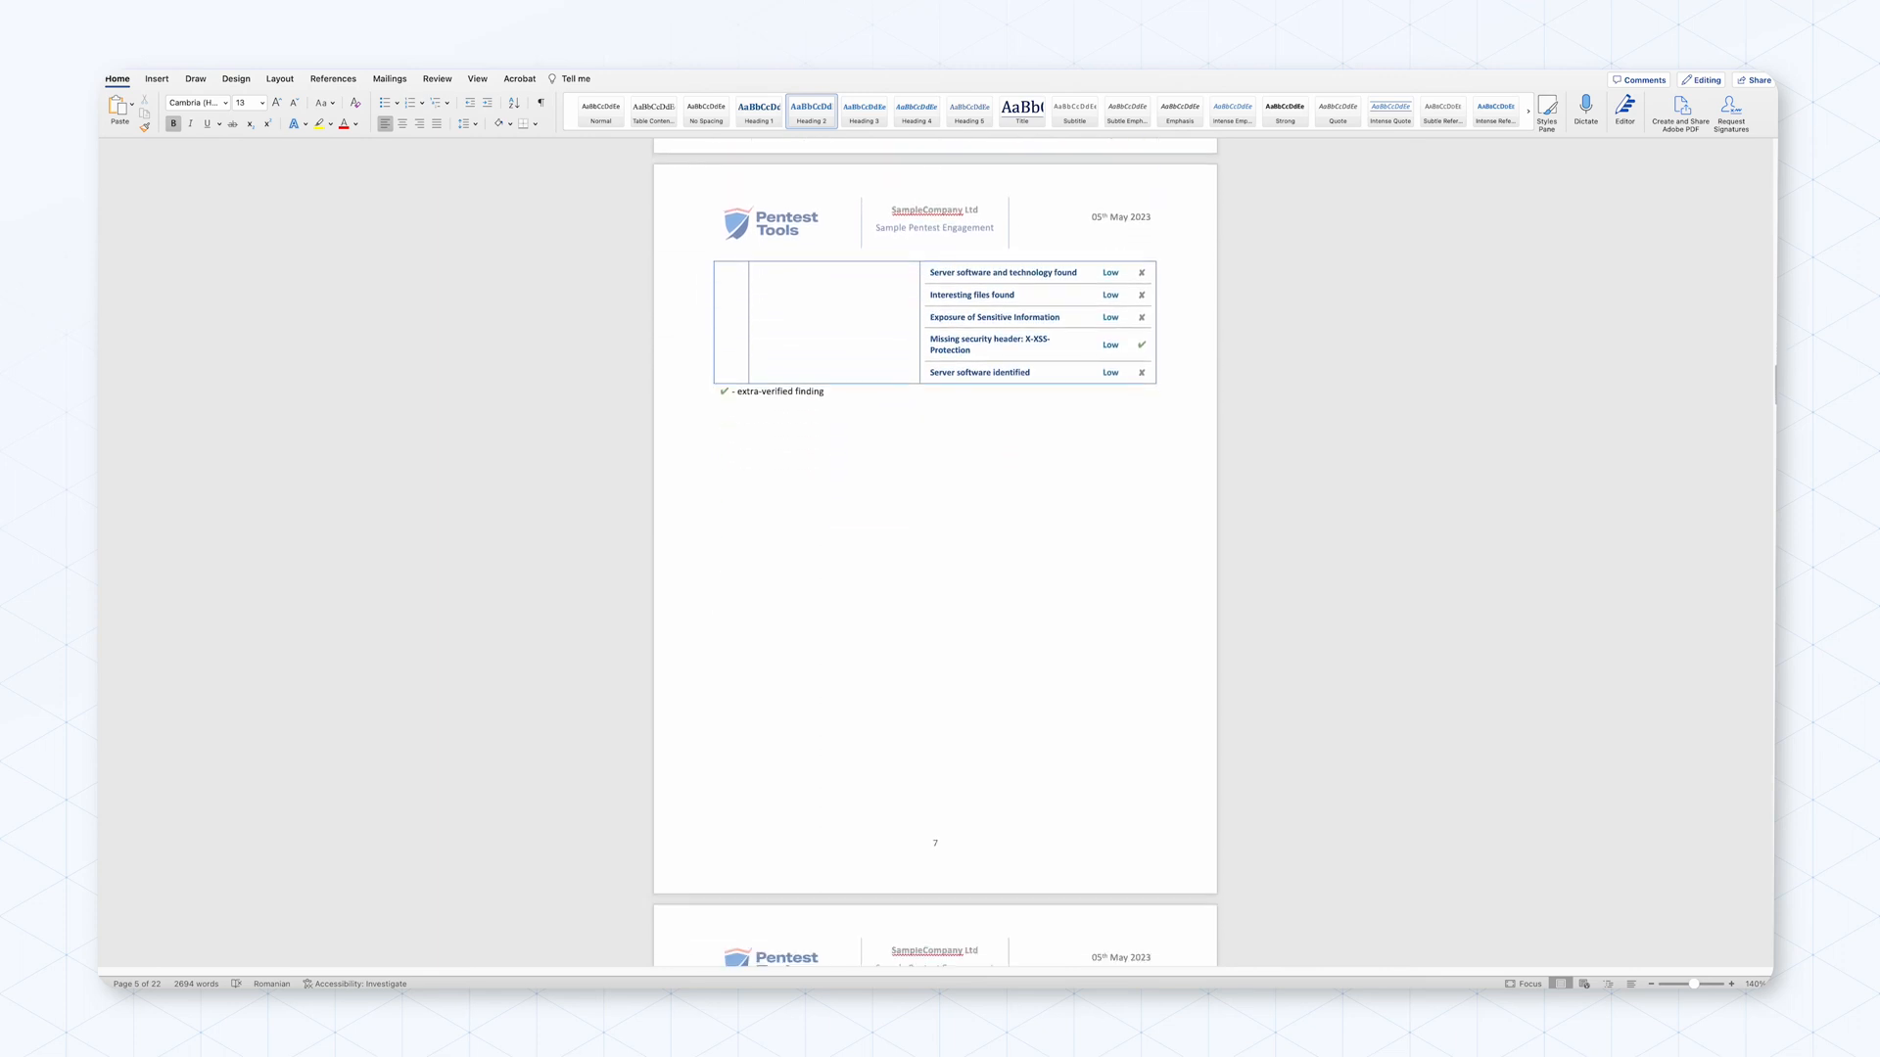
pyautogui.scroll(-3)
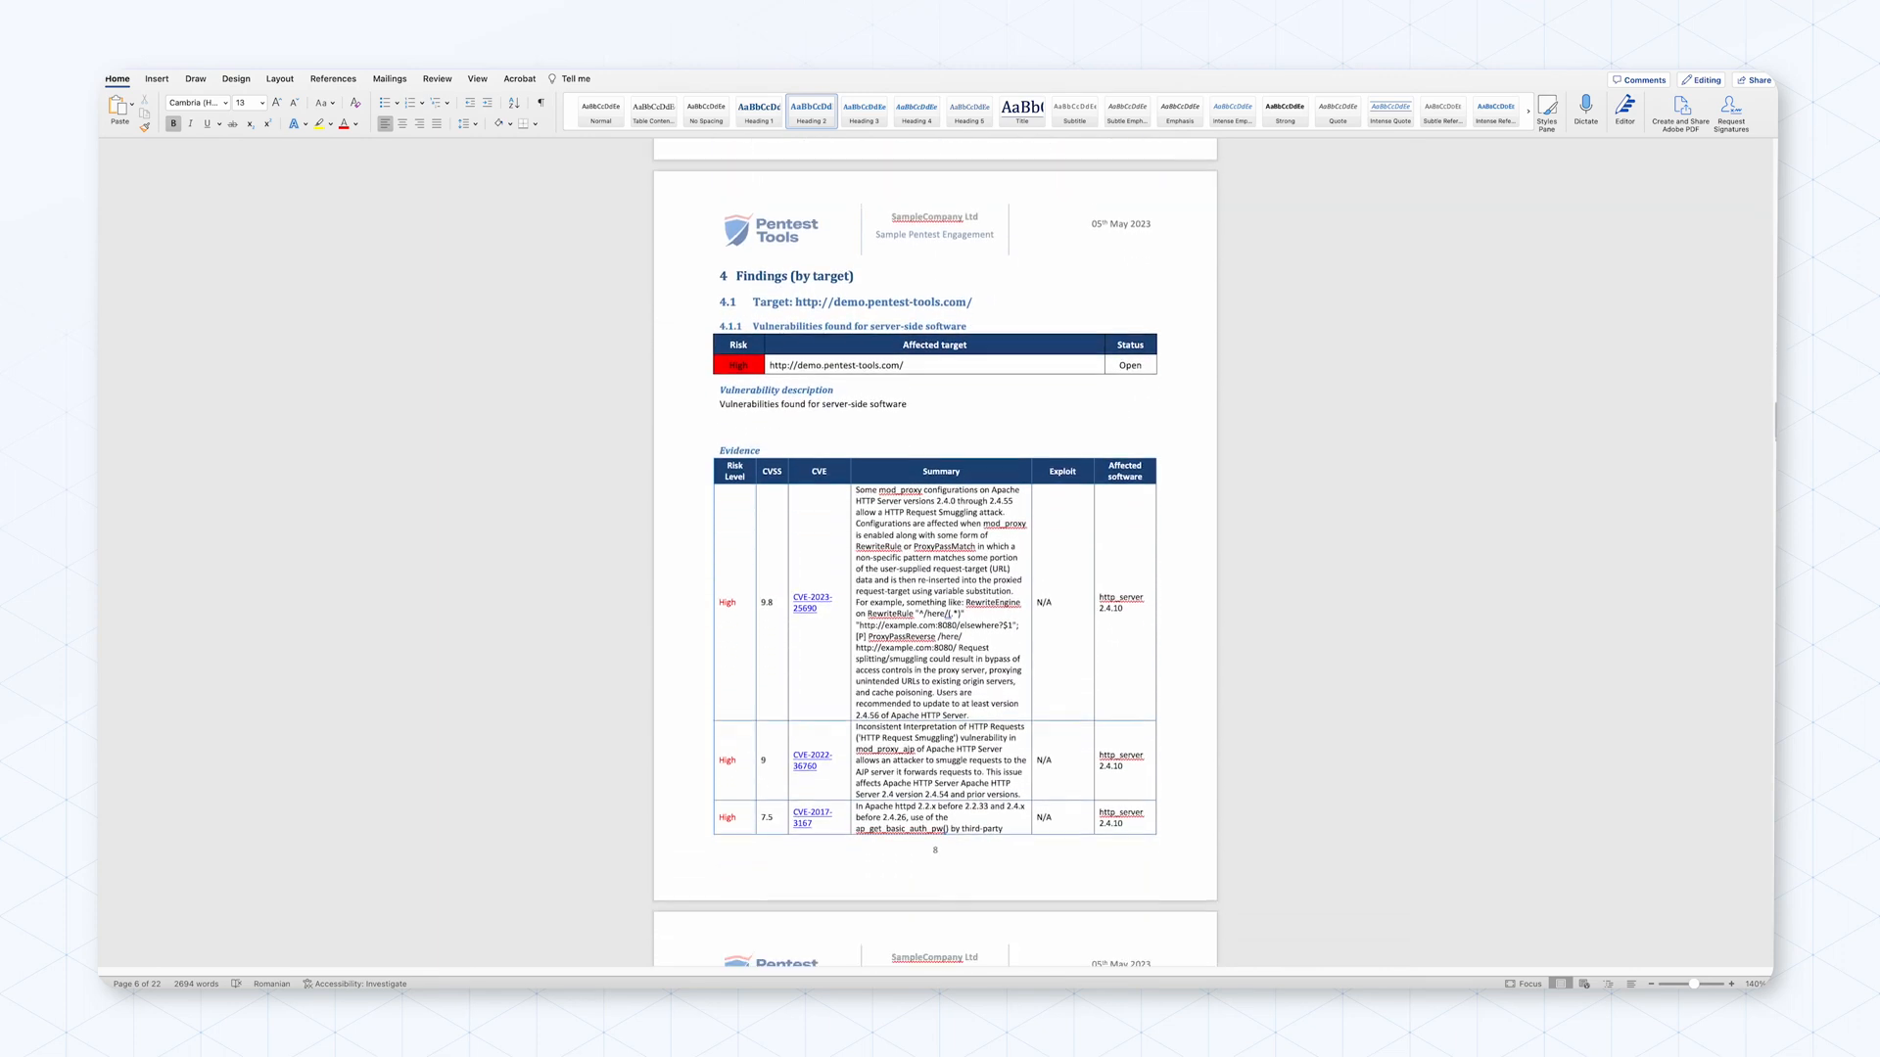
pyautogui.scroll(-3)
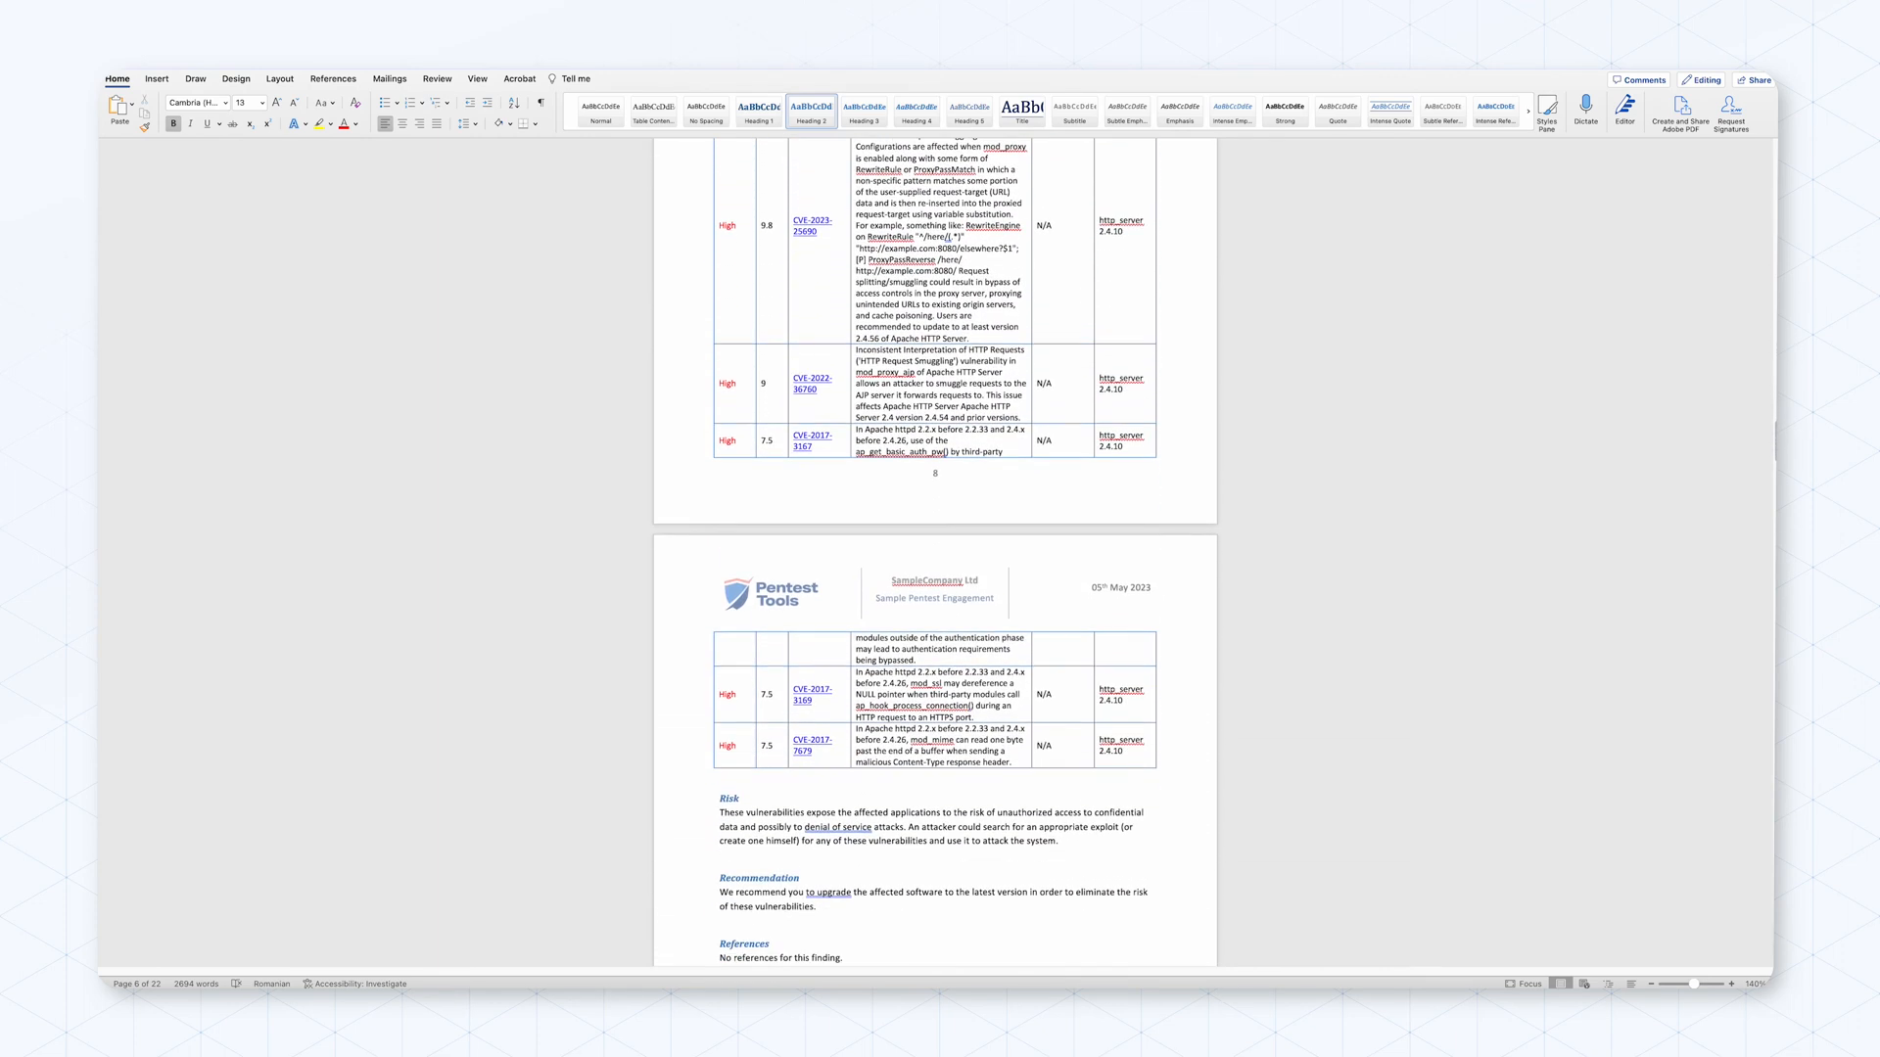
pyautogui.scroll(-3)
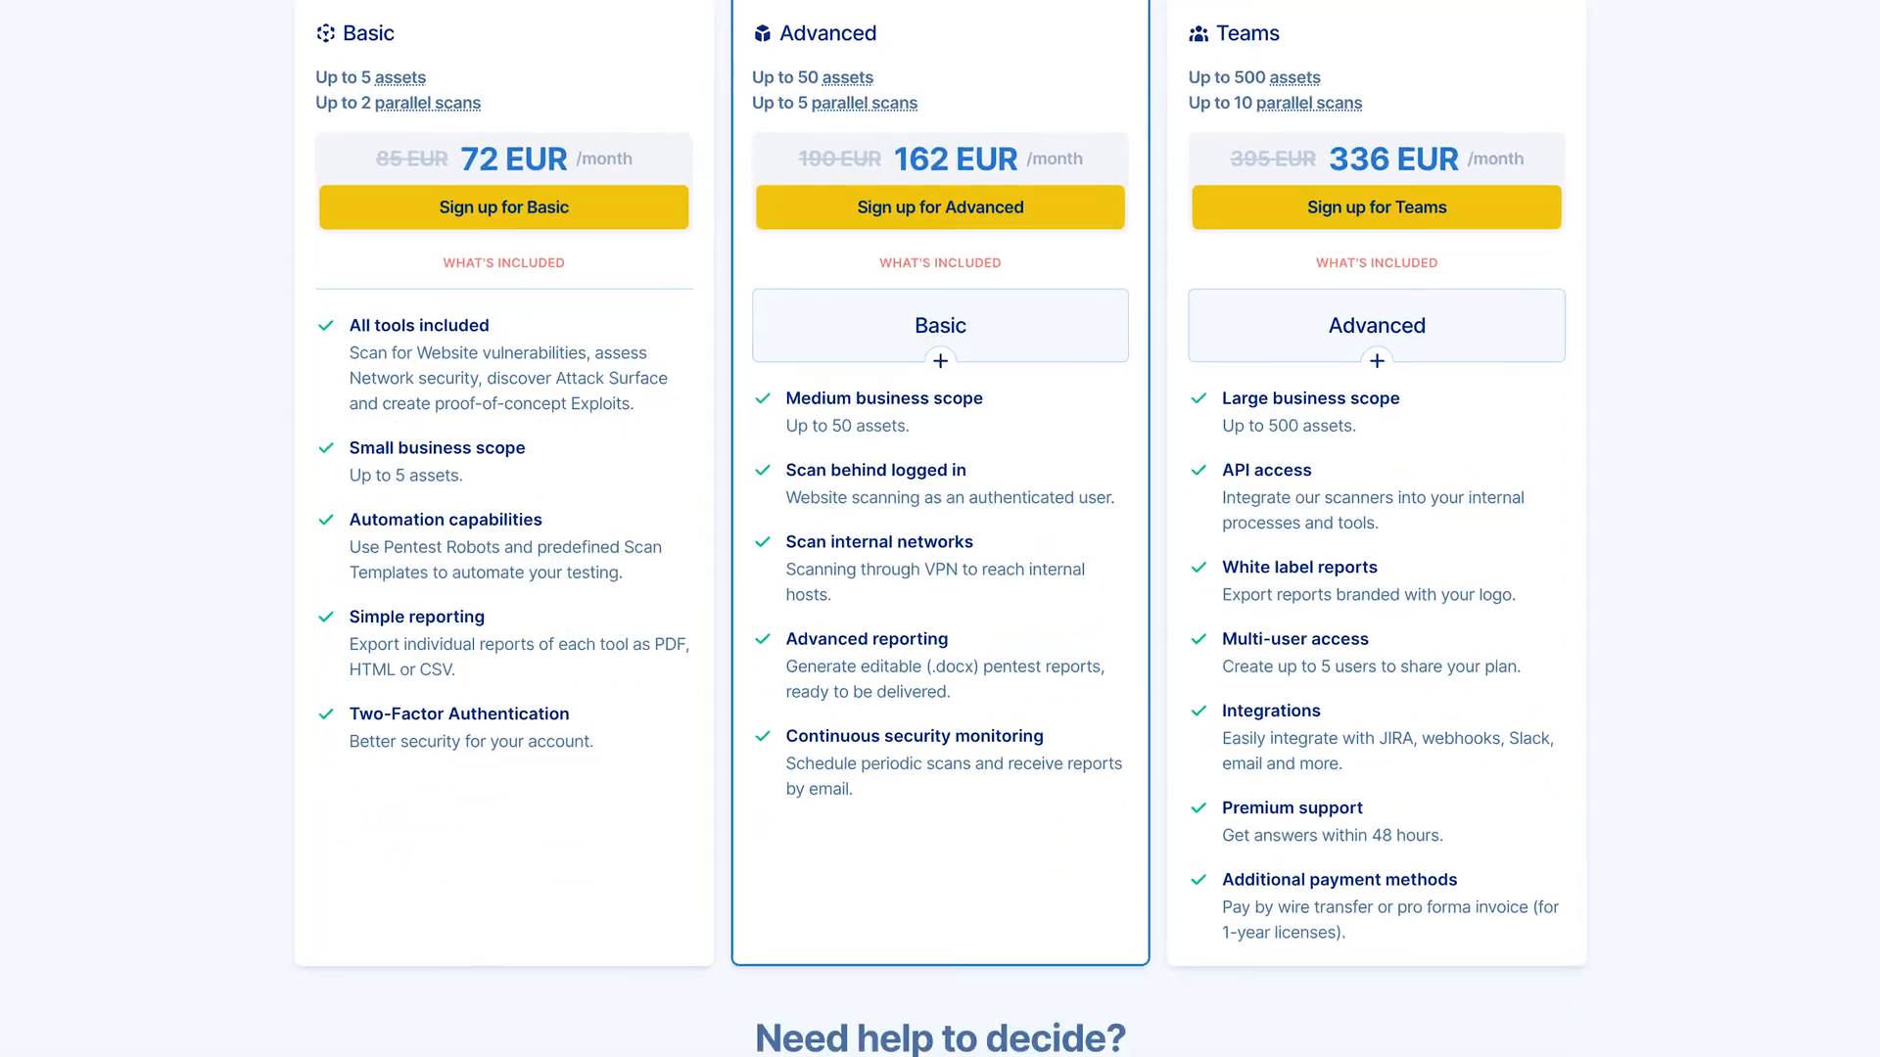
# Step: Scroll the pricing page to the Advanced plan's editable DOCX reporting feature
pyautogui.scroll(-3)
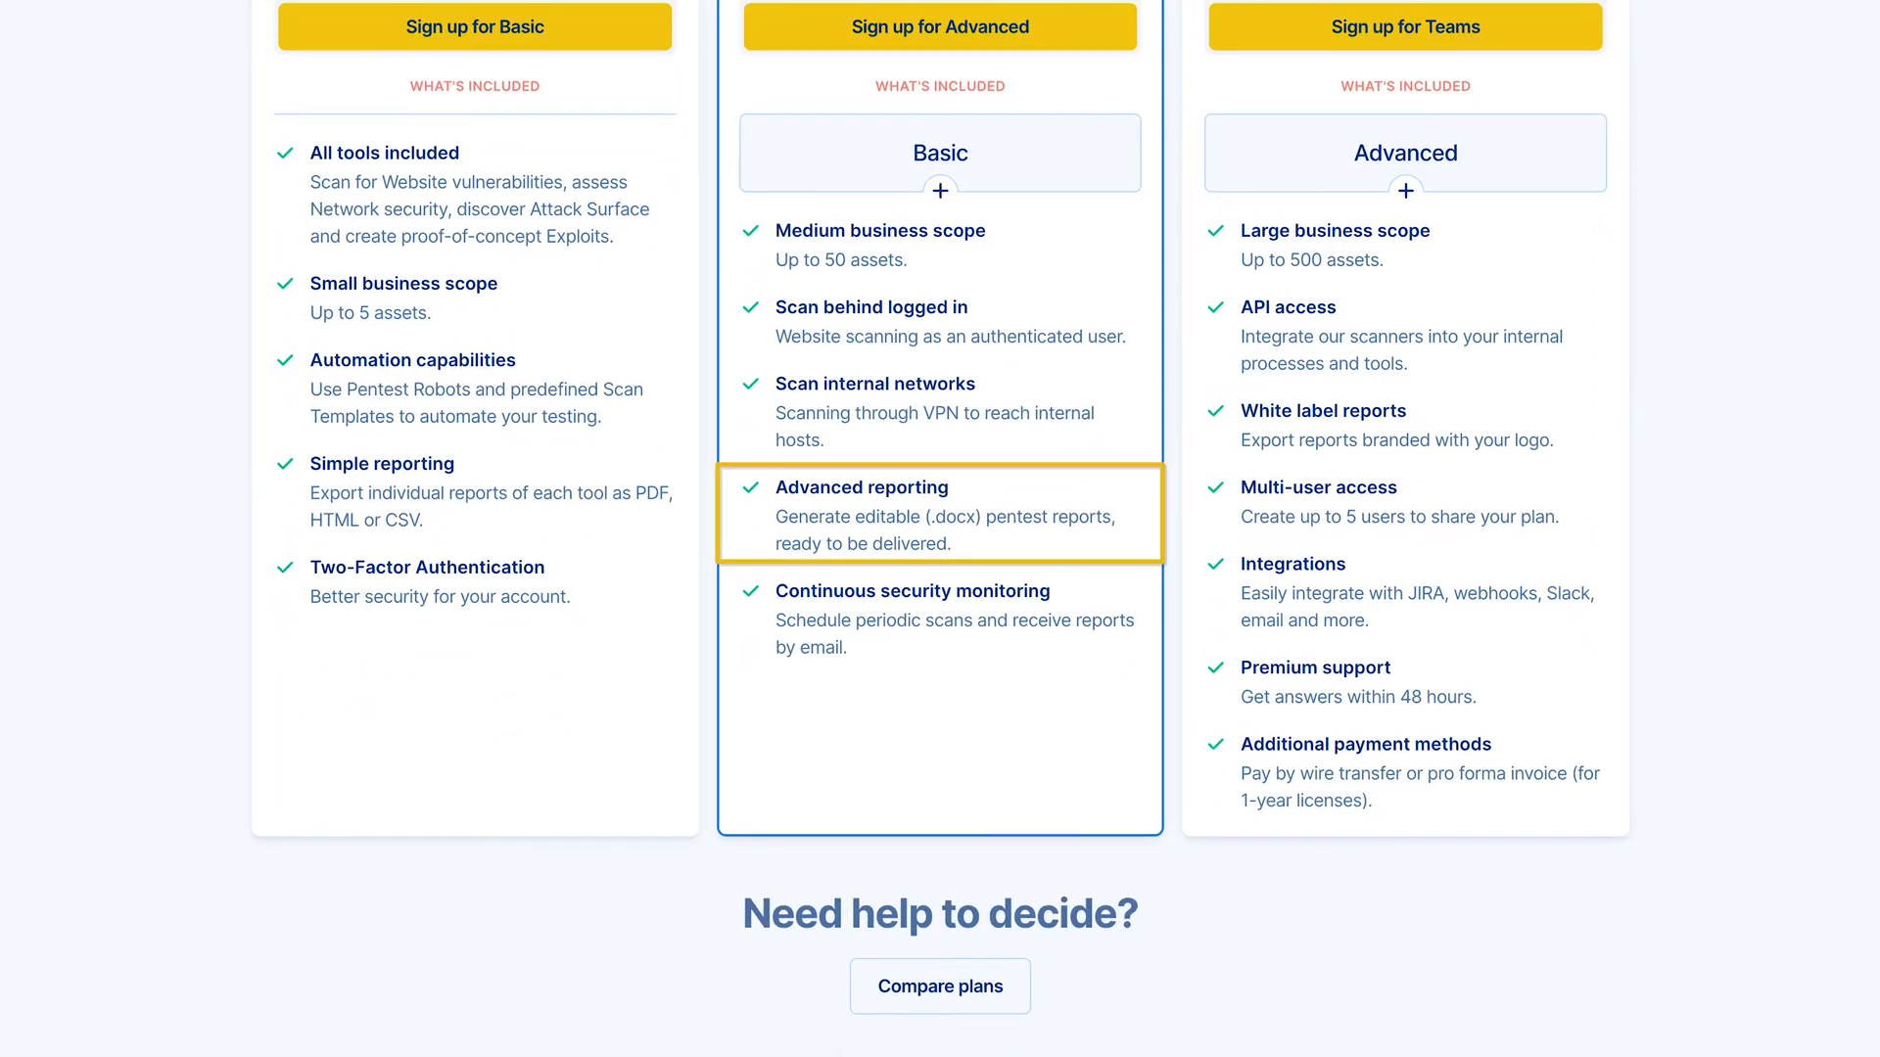